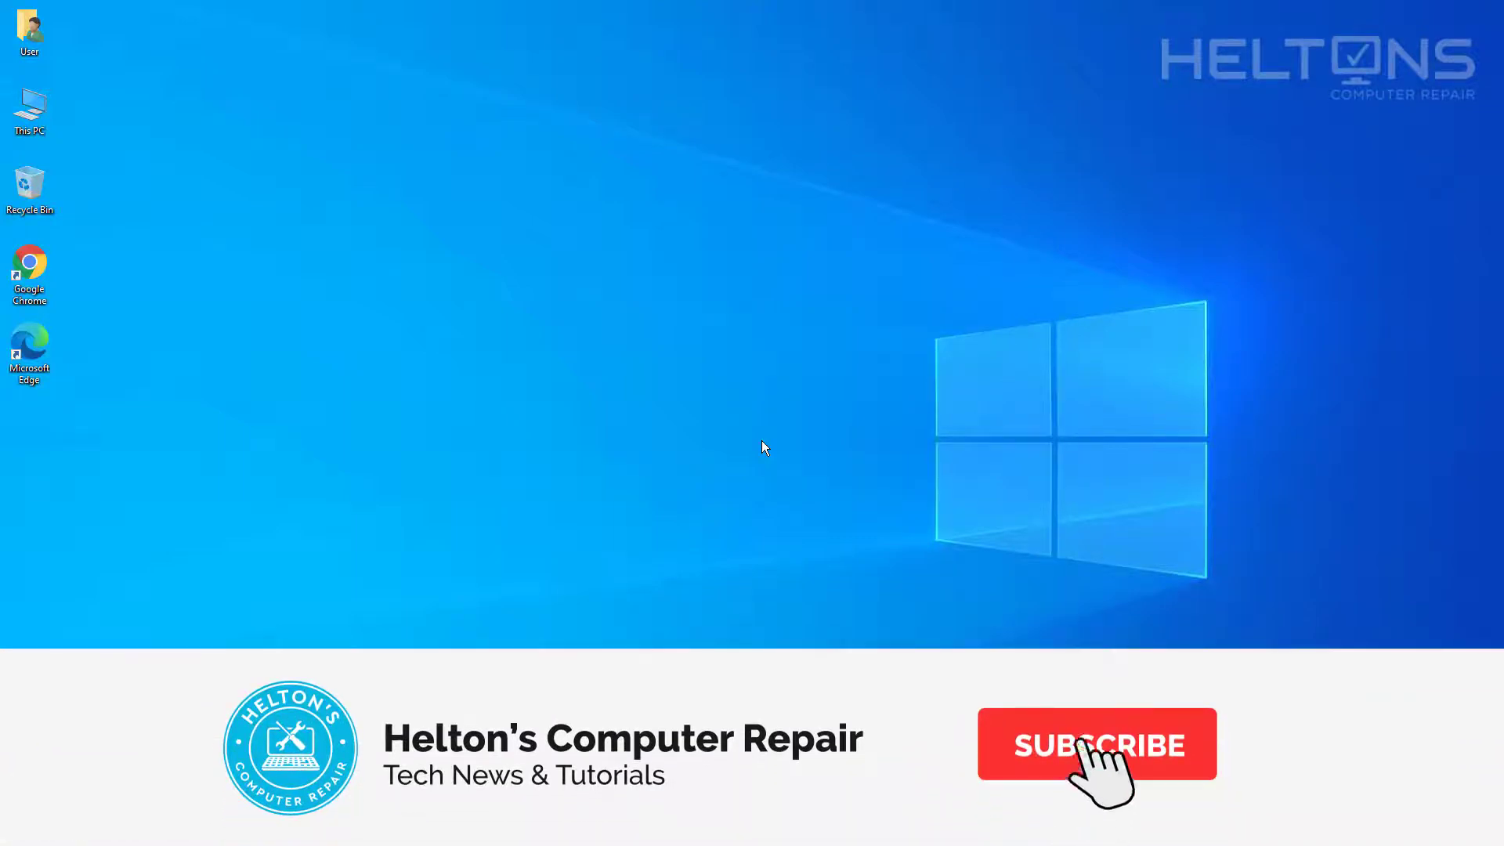
Search Windows for 'control' from the taskbar search box.
left_click(1098, 744)
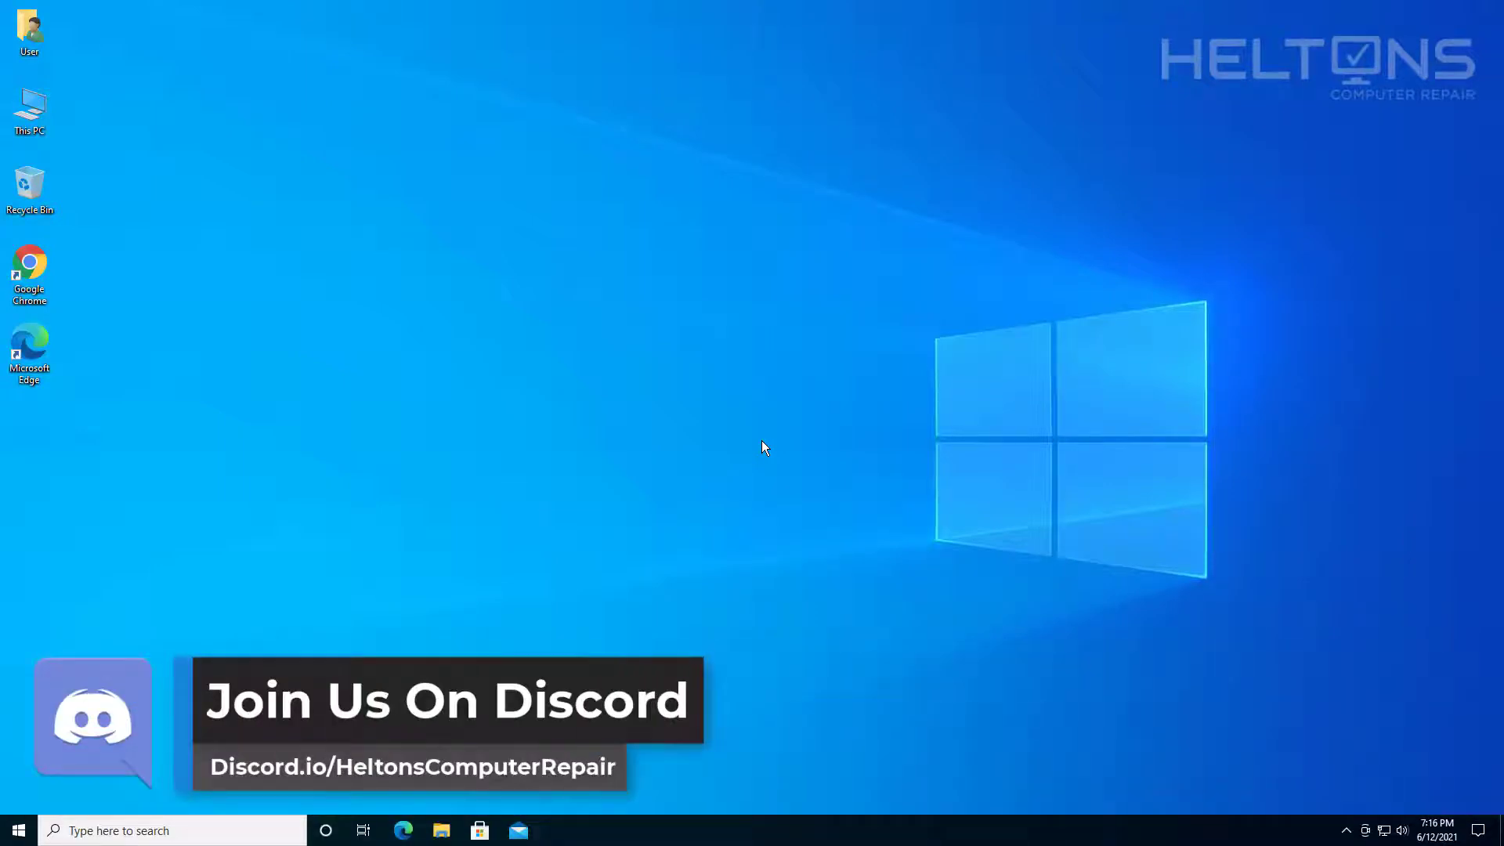
mouse_move(752, 456)
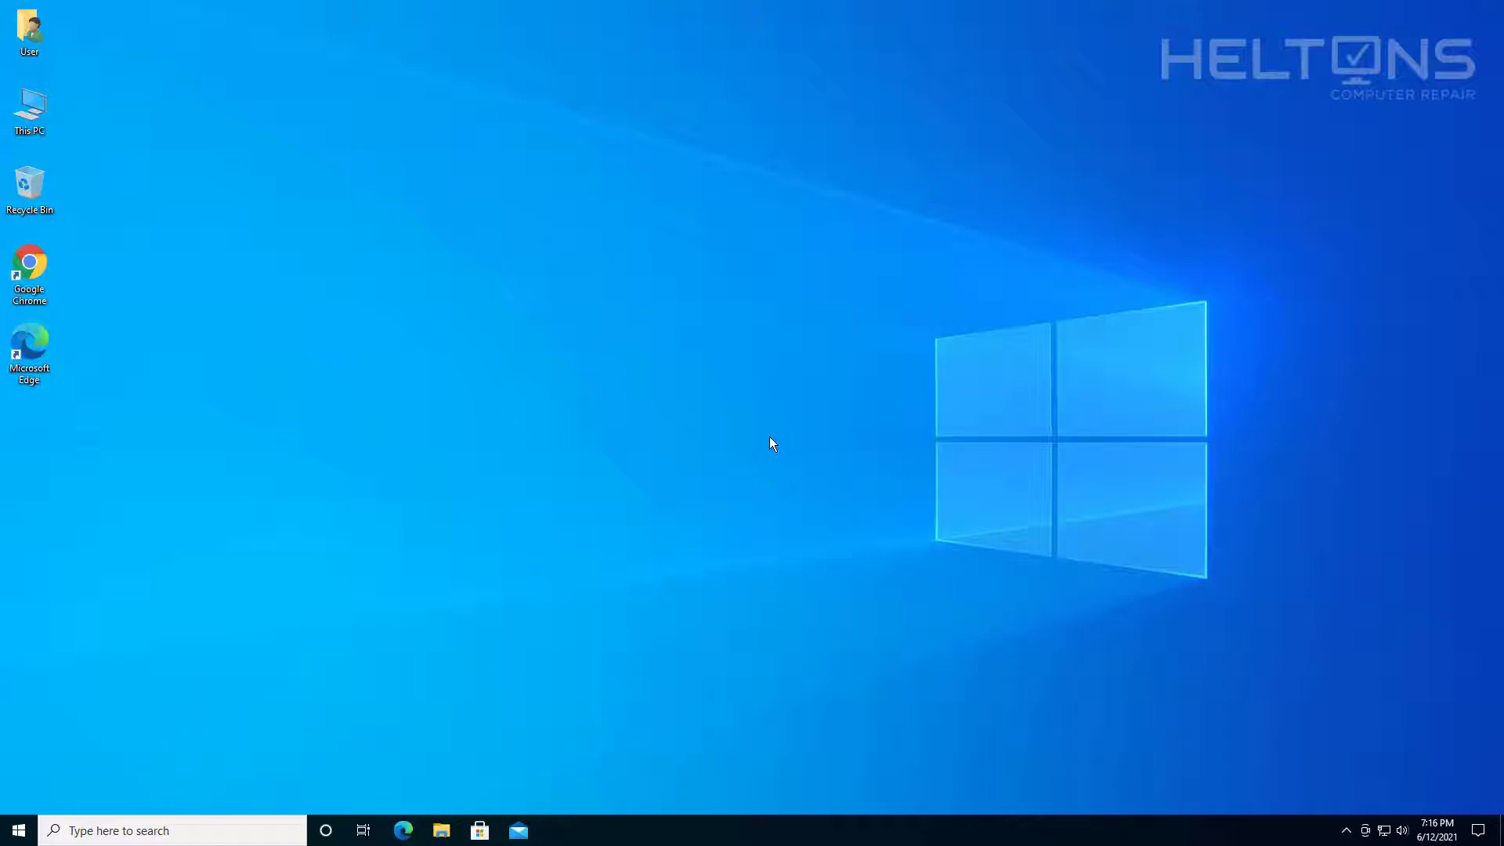
mouse_move(46, 713)
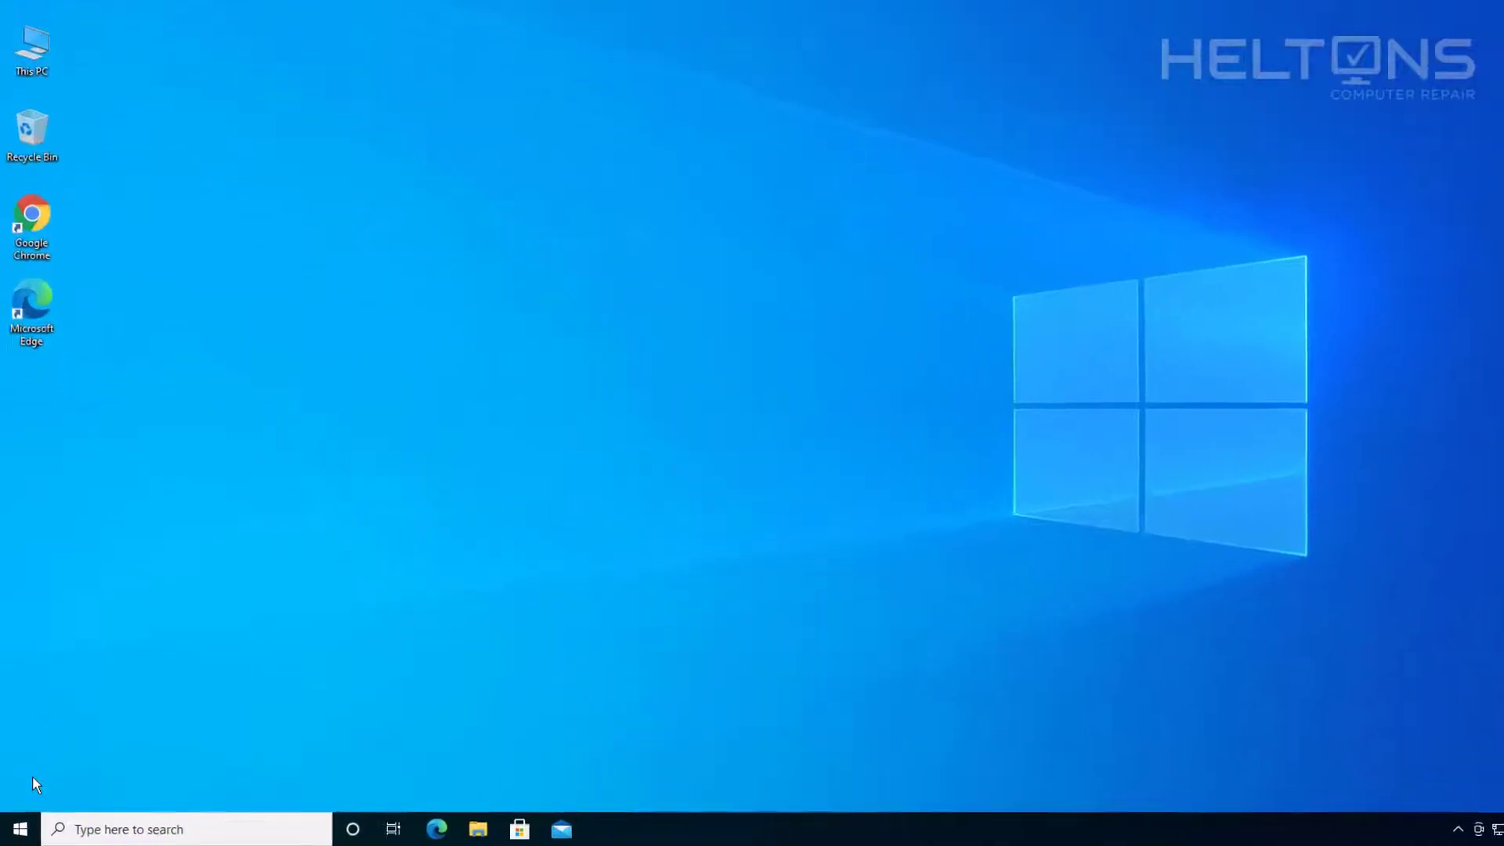
left_click(19, 829)
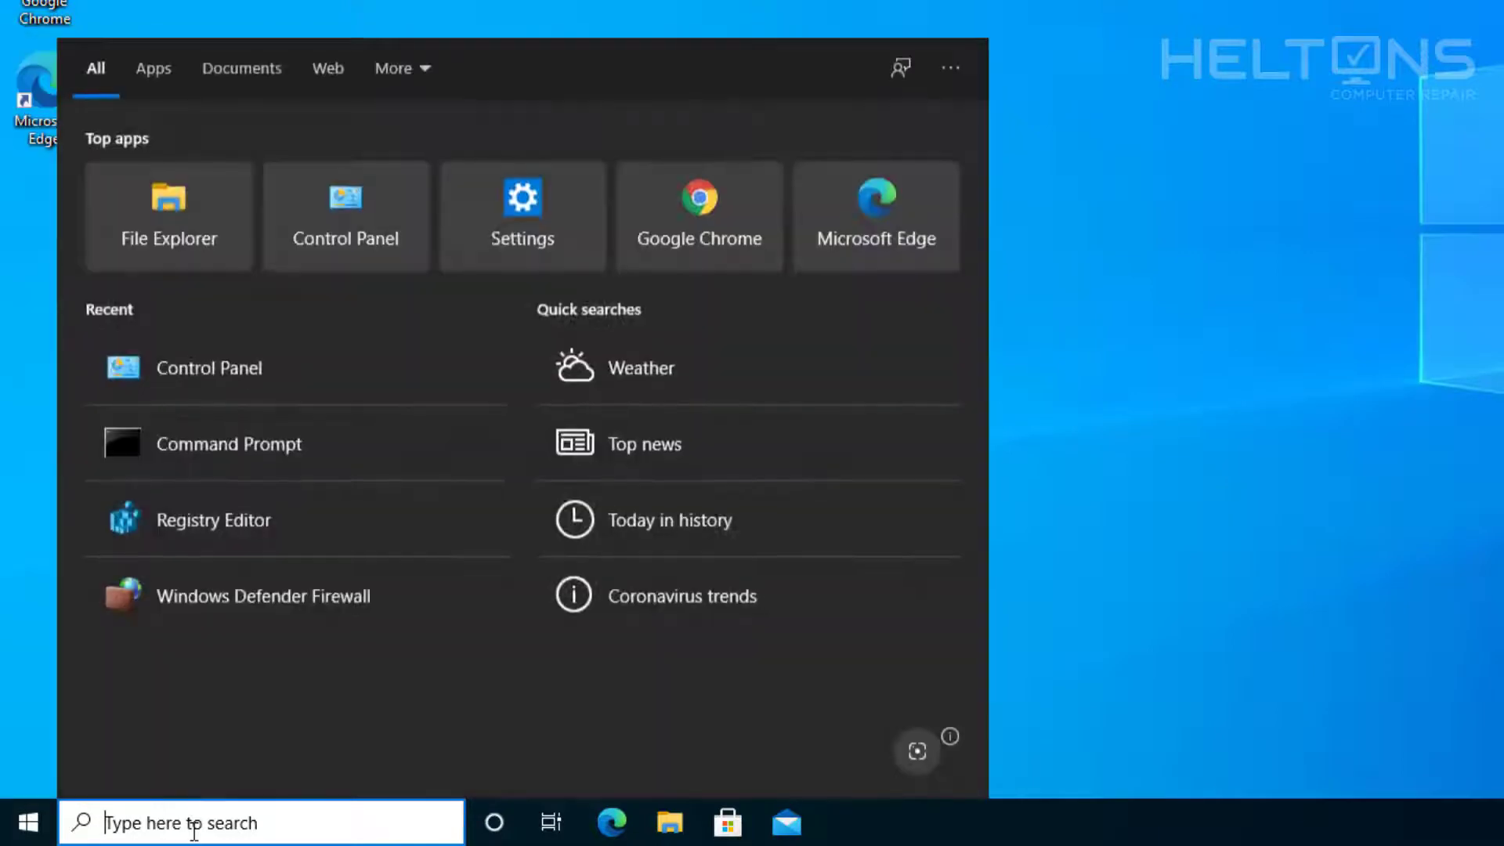
type("control")
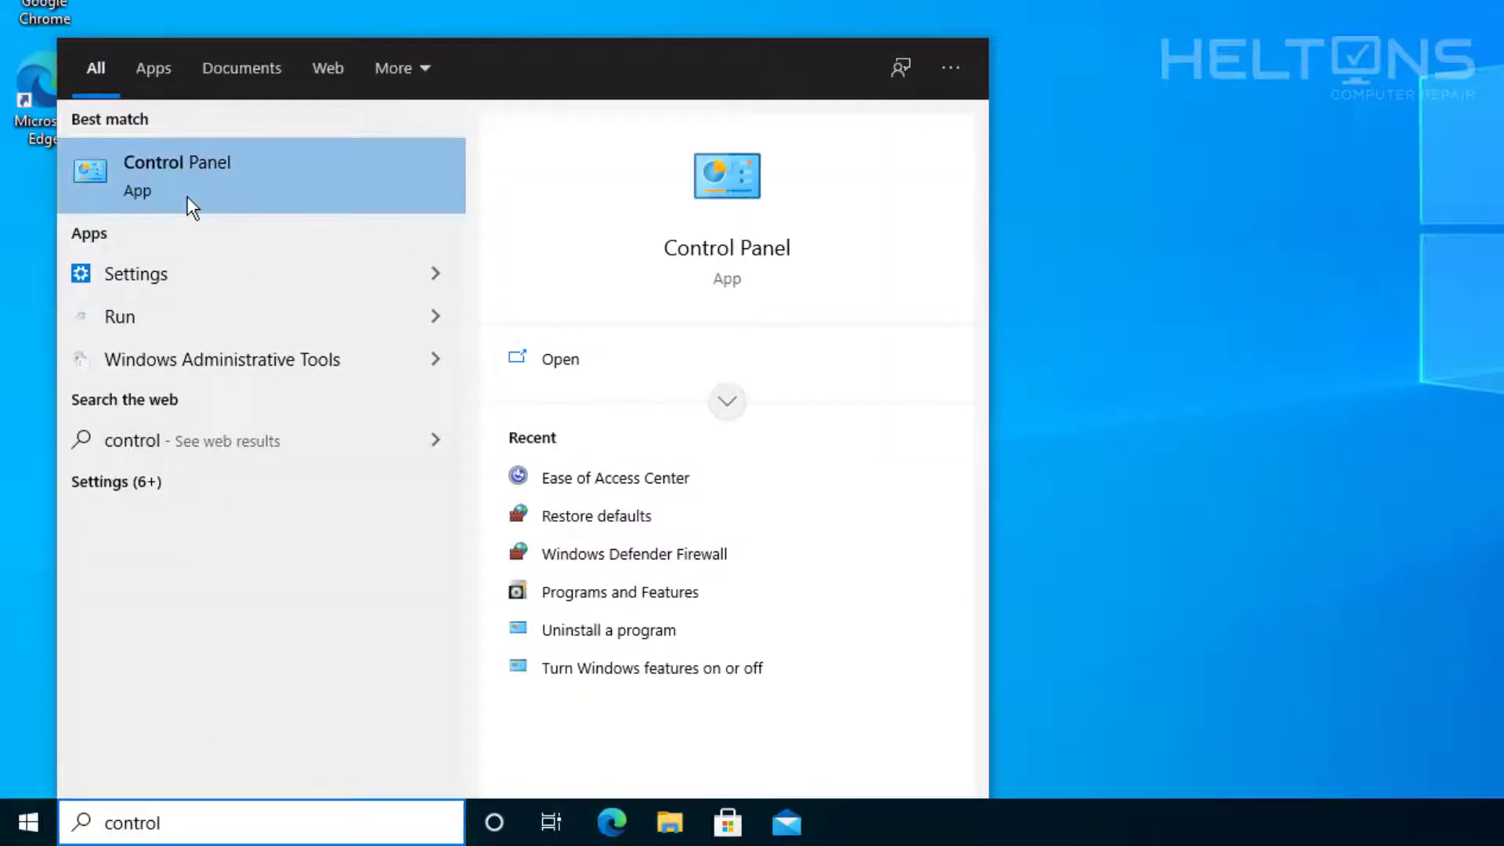
Open Control Panel, switch View by to Large icons, and enter Ease of Access Center.
left_click(176, 174)
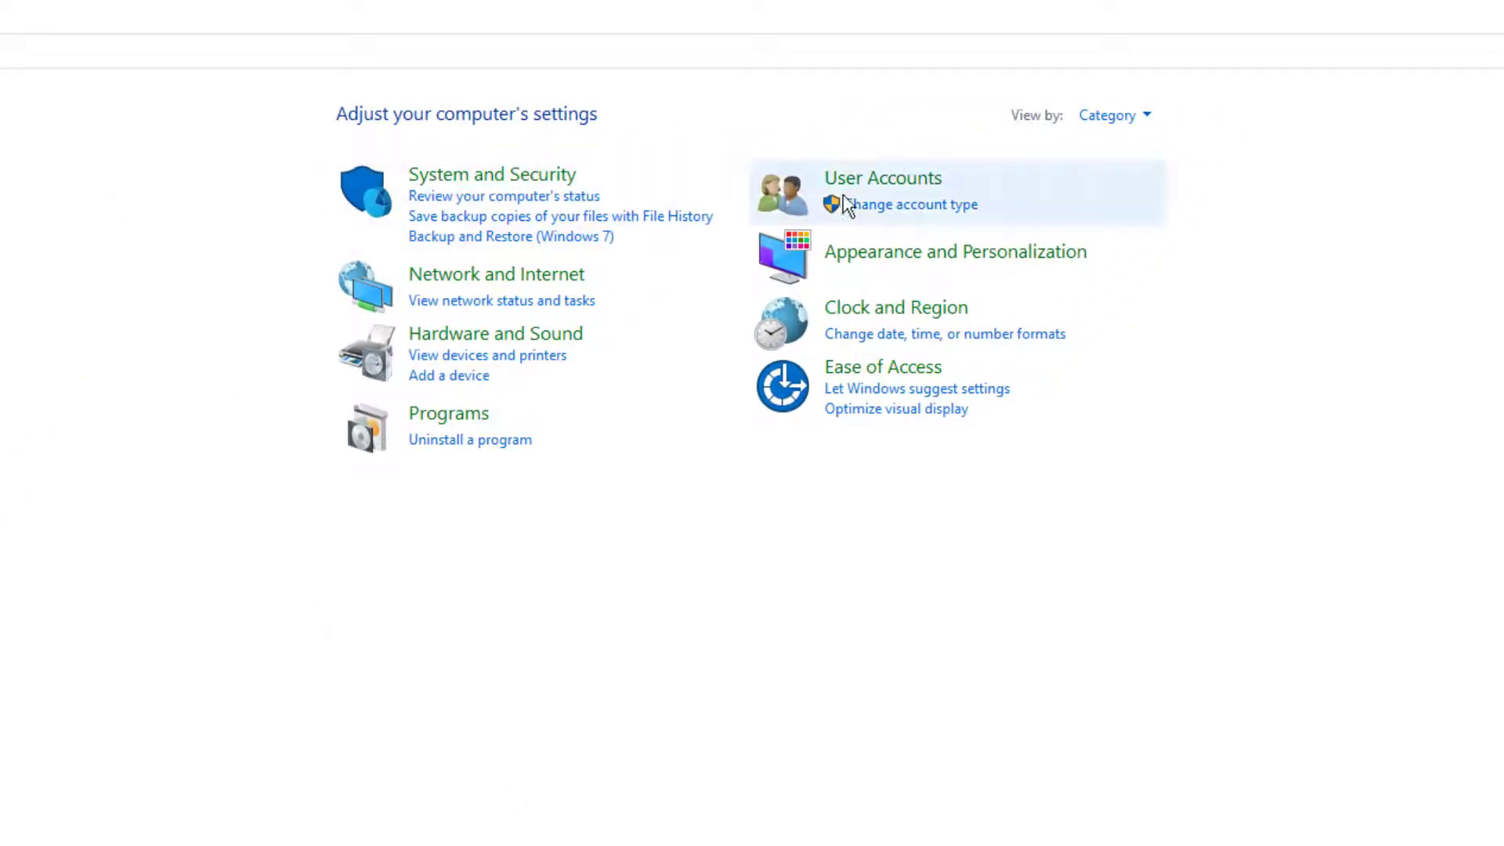
mouse_move(1107, 119)
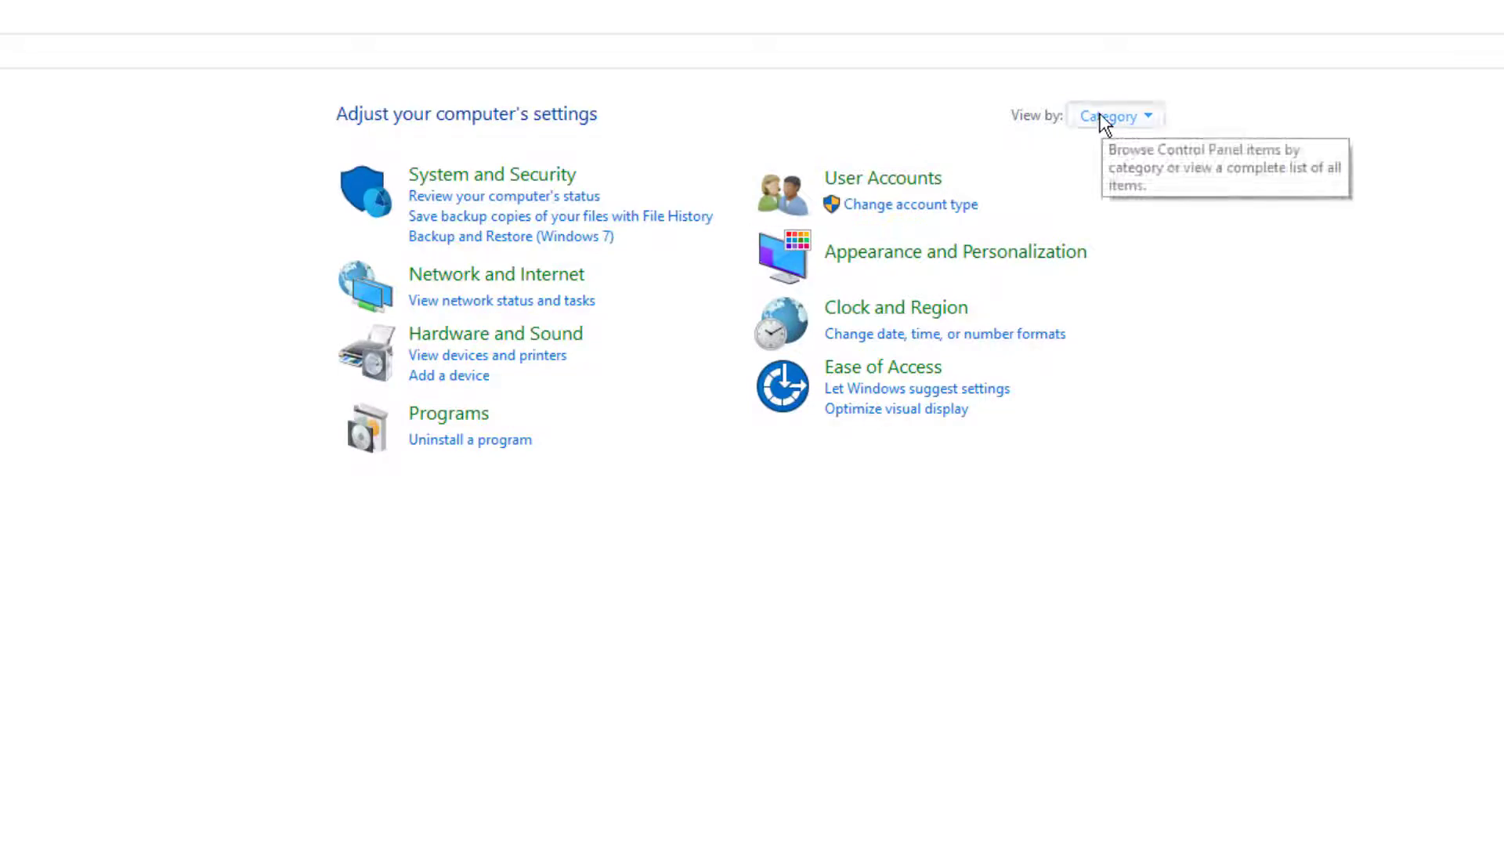
left_click(1114, 115)
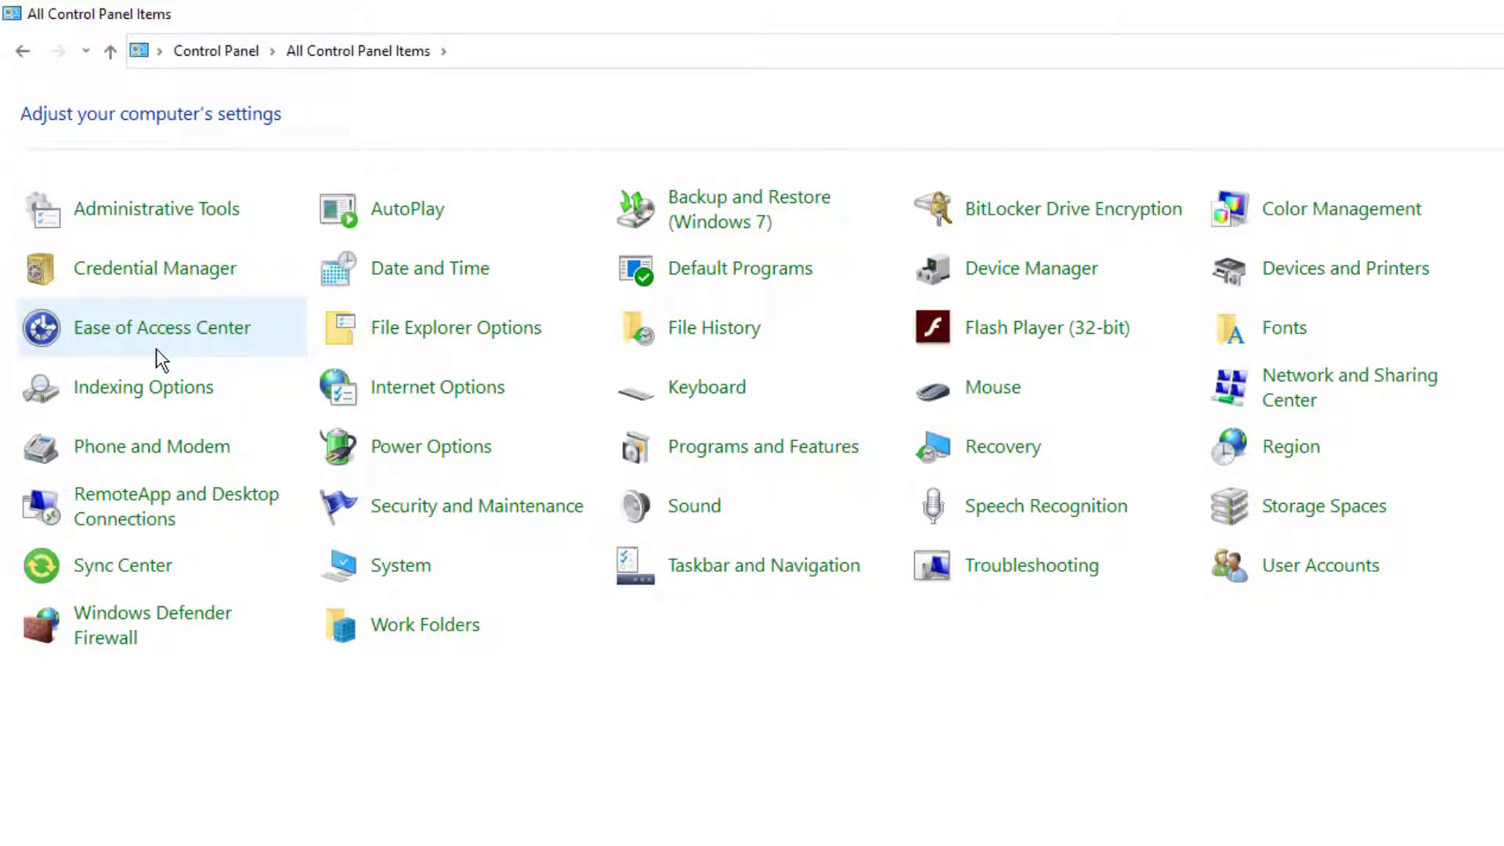
left_click(162, 328)
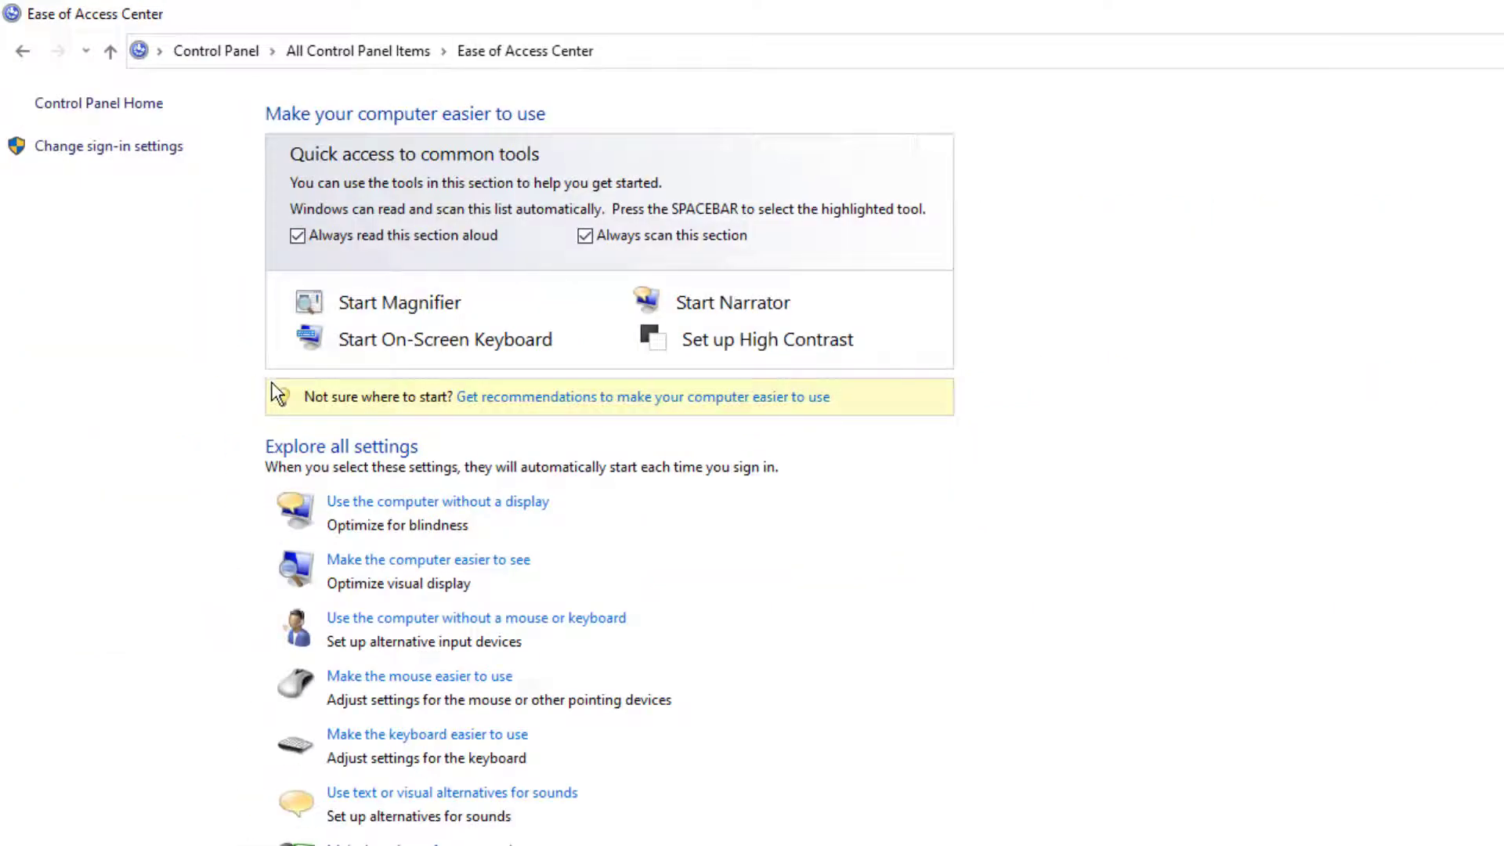
mouse_move(323, 581)
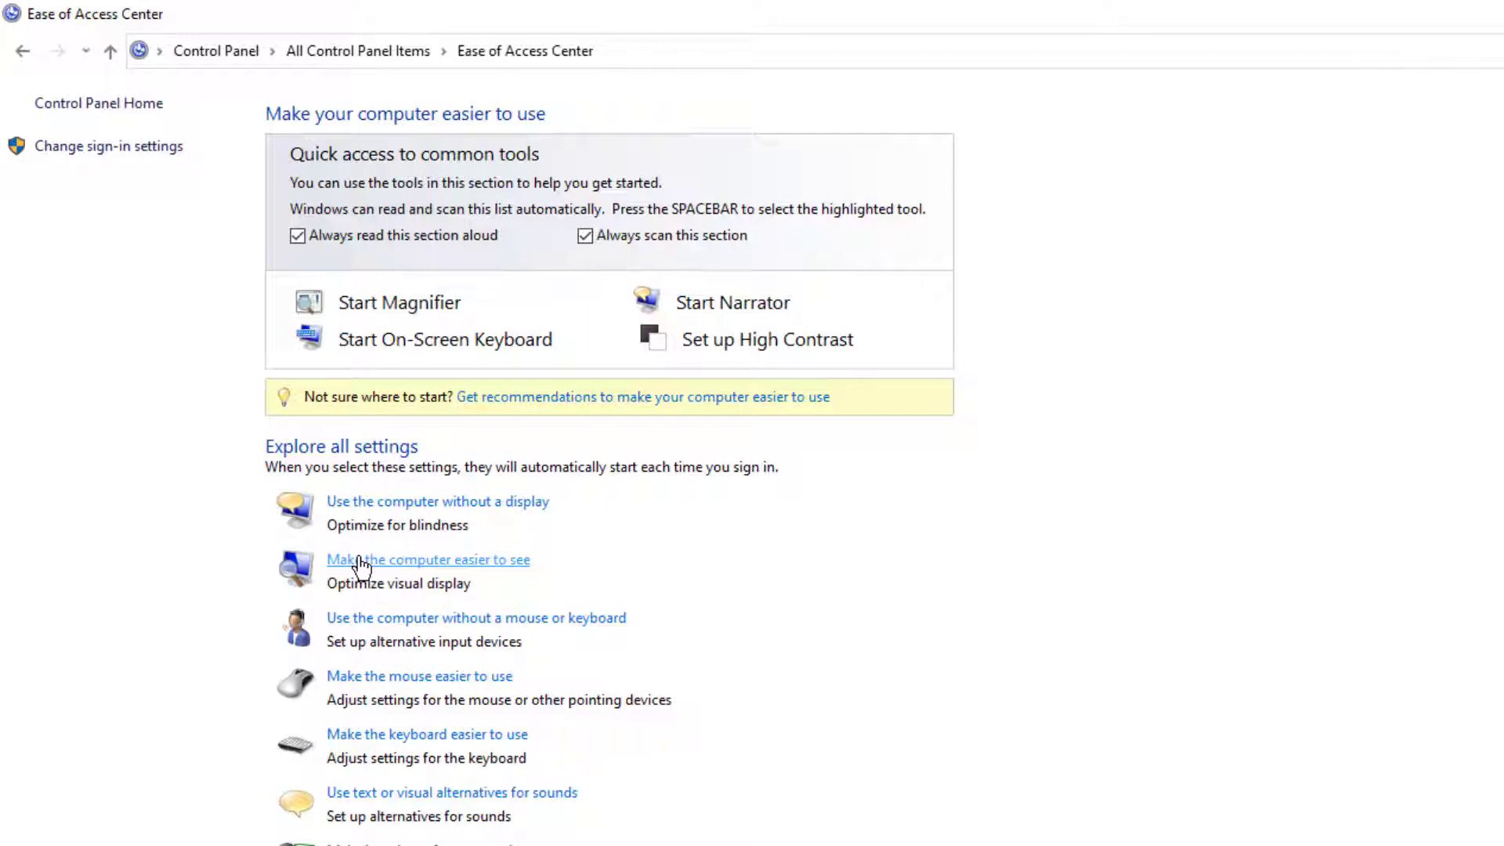
Enable 'Remove background images (where available)' under Make the computer easier to see, and confirm with OK.
left_click(428, 559)
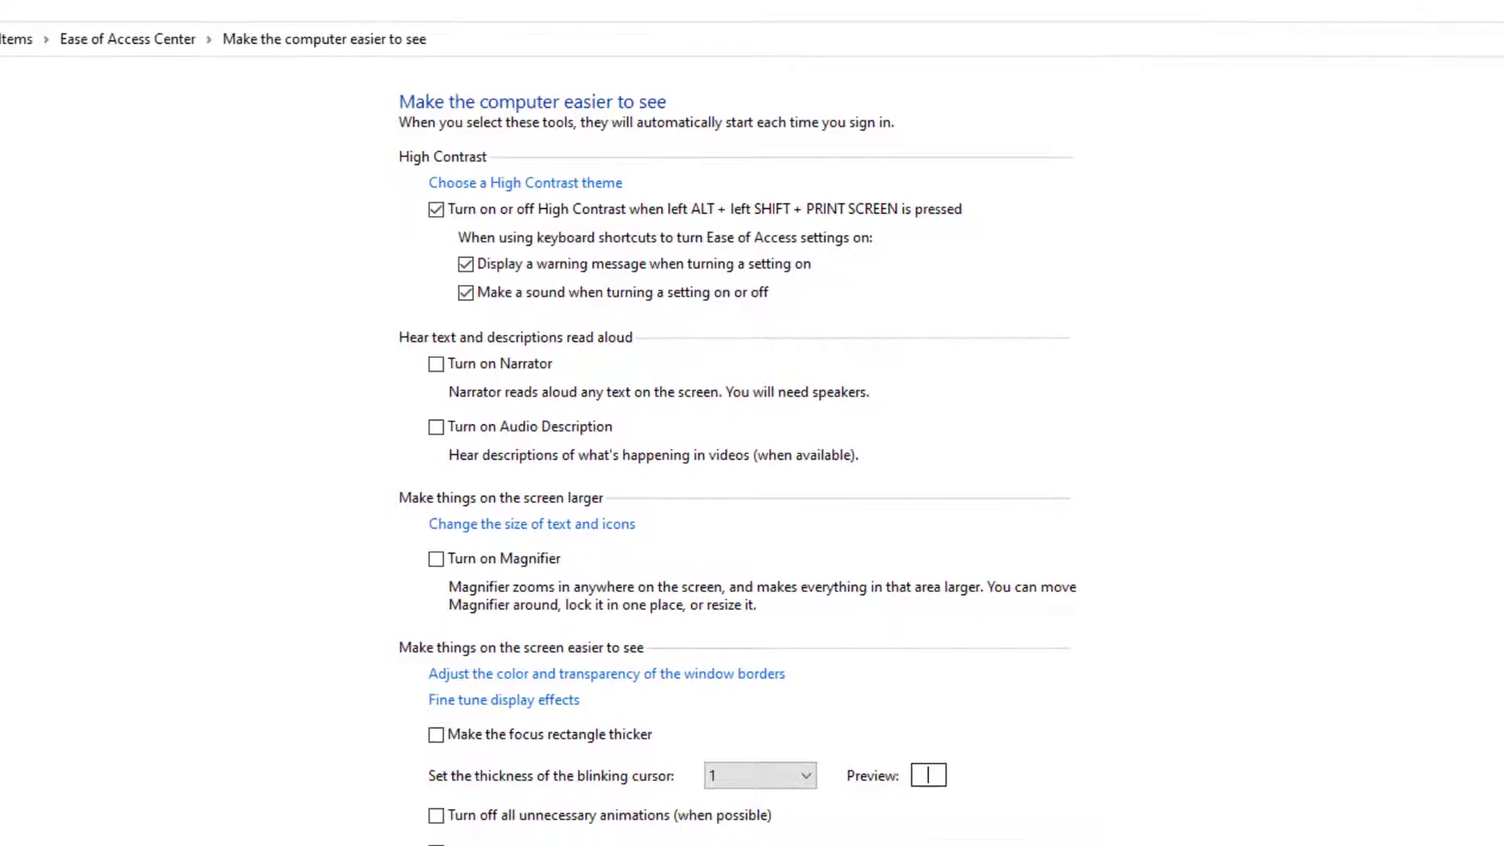
scroll("down", 3)
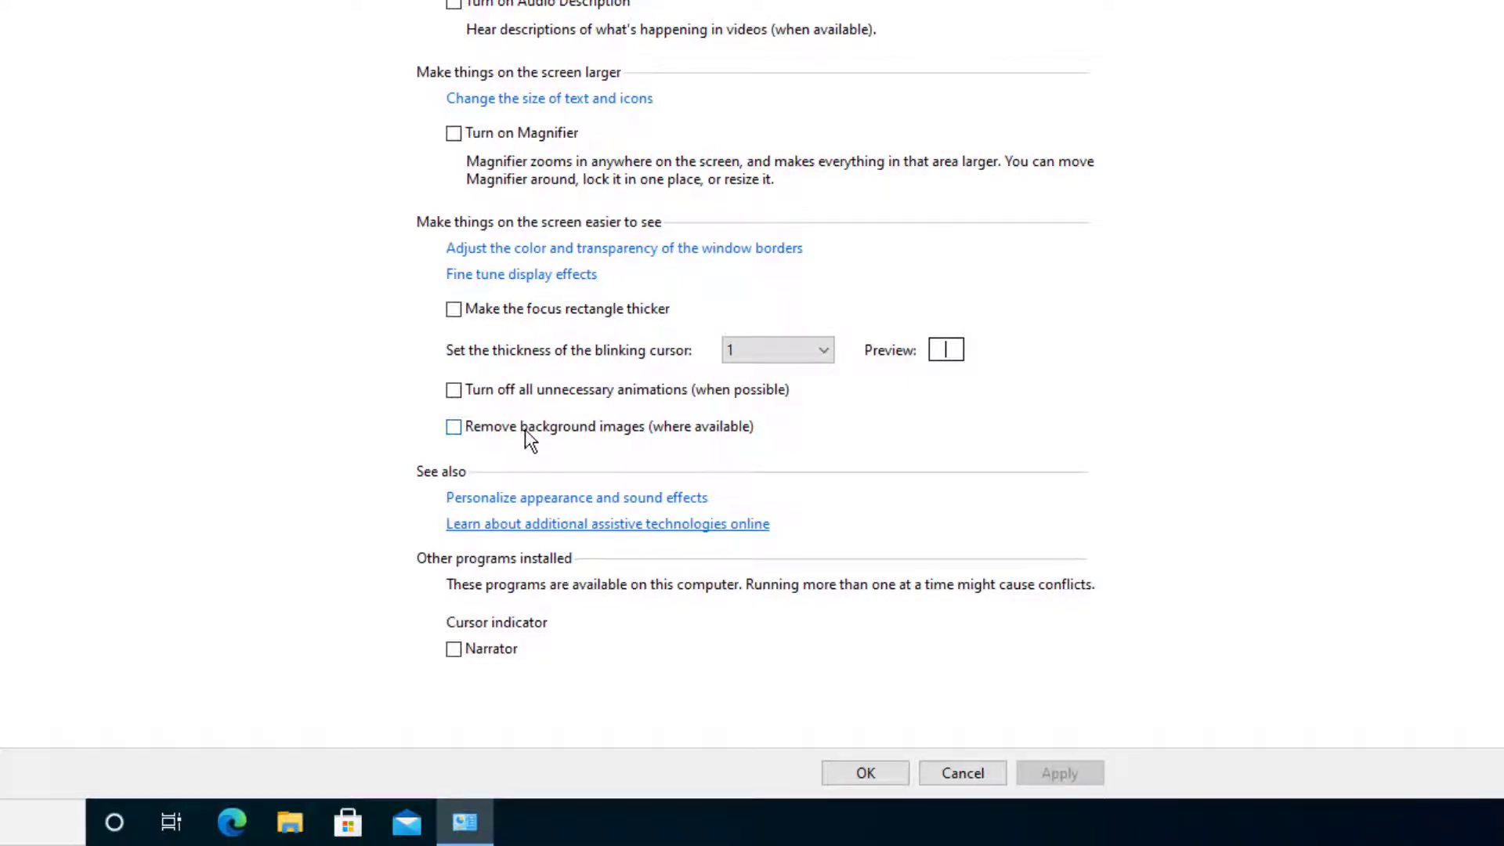
left_click(454, 427)
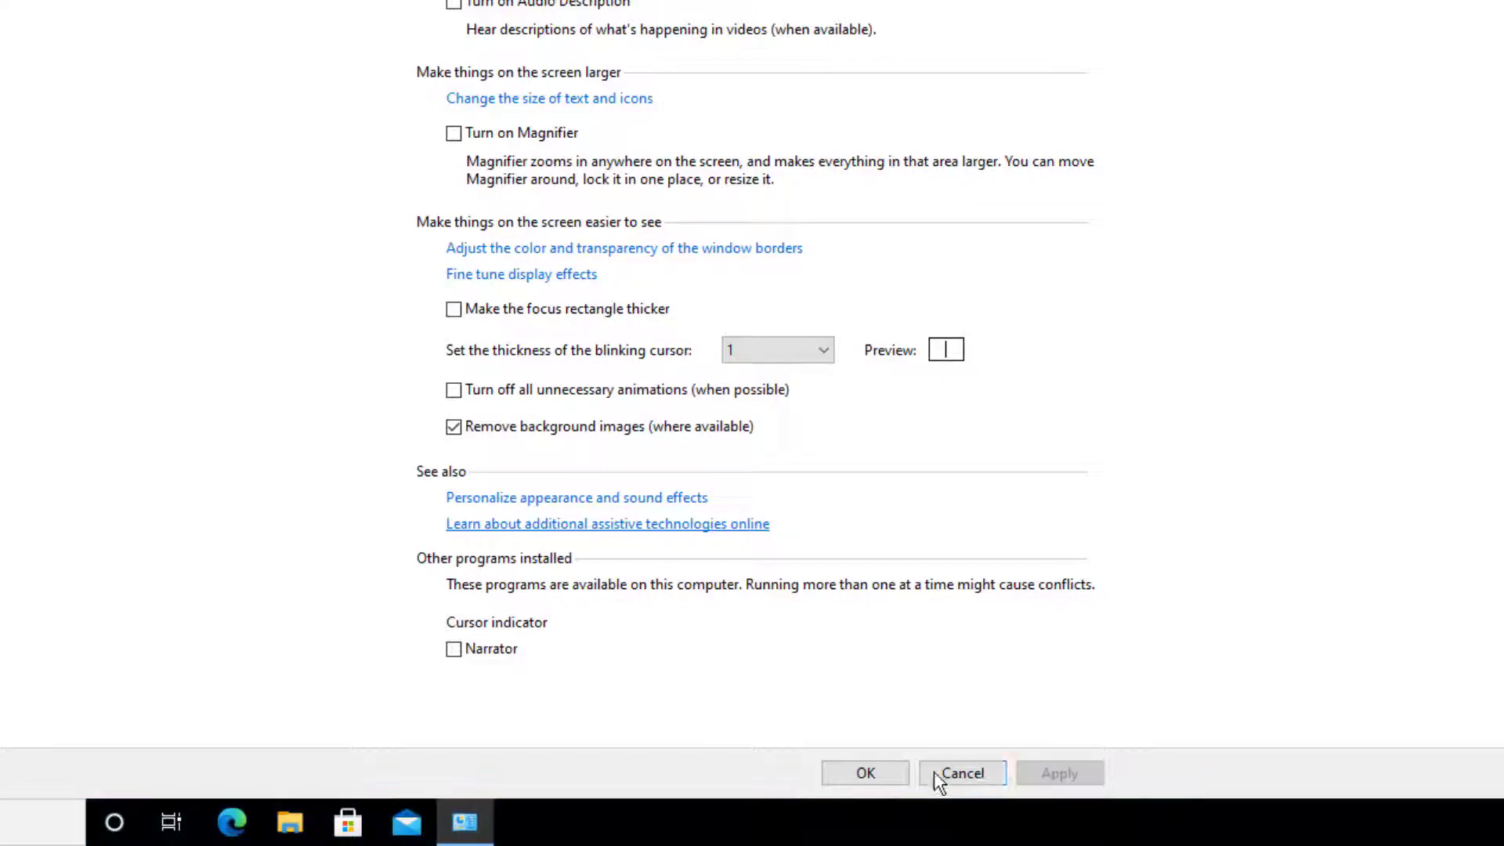
mouse_move(871, 794)
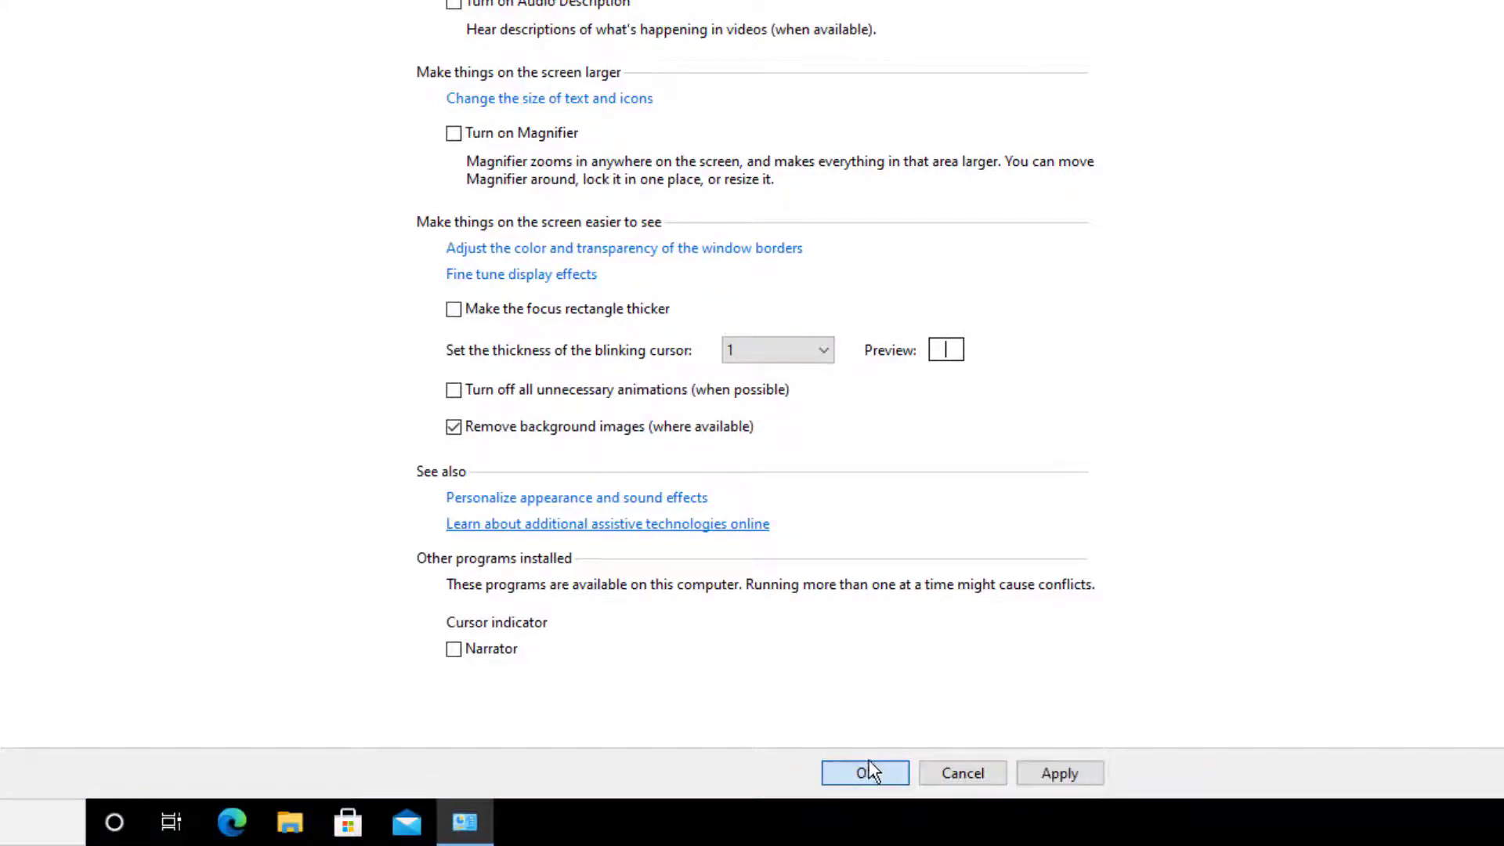
left_click(865, 773)
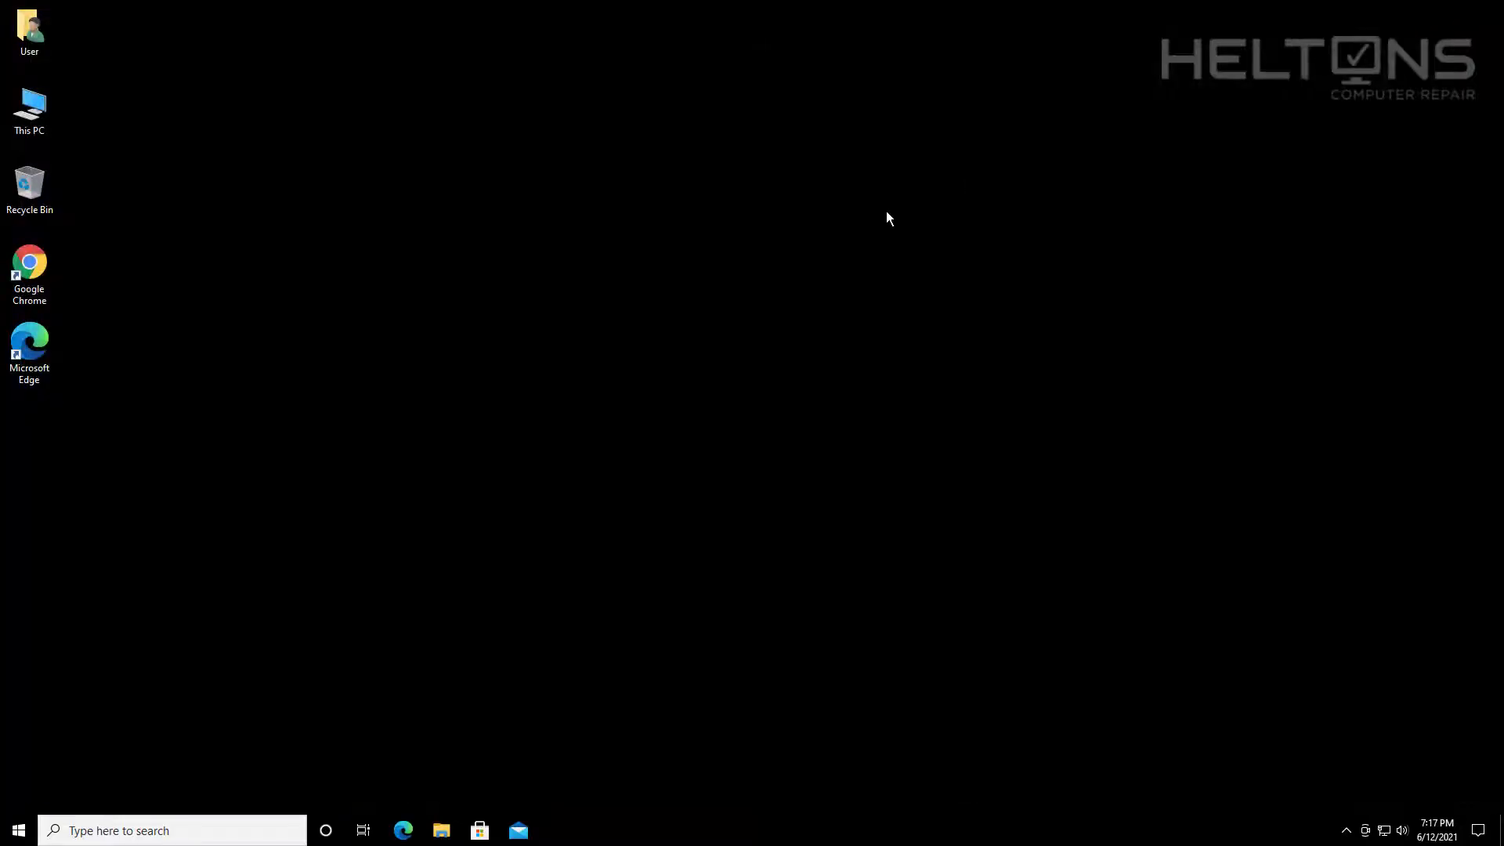
mouse_move(198, 454)
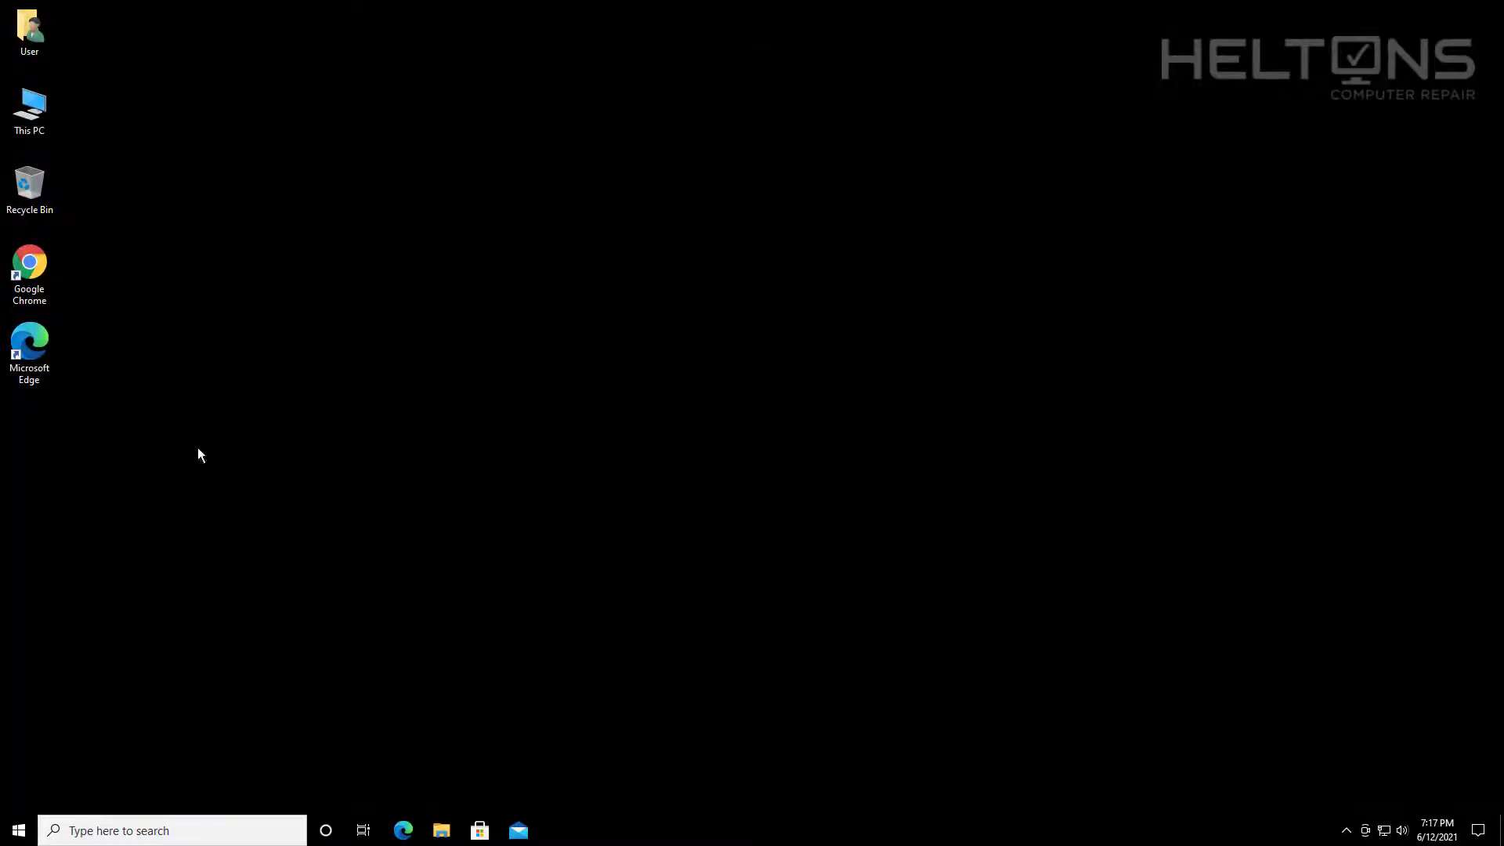
mouse_move(451, 295)
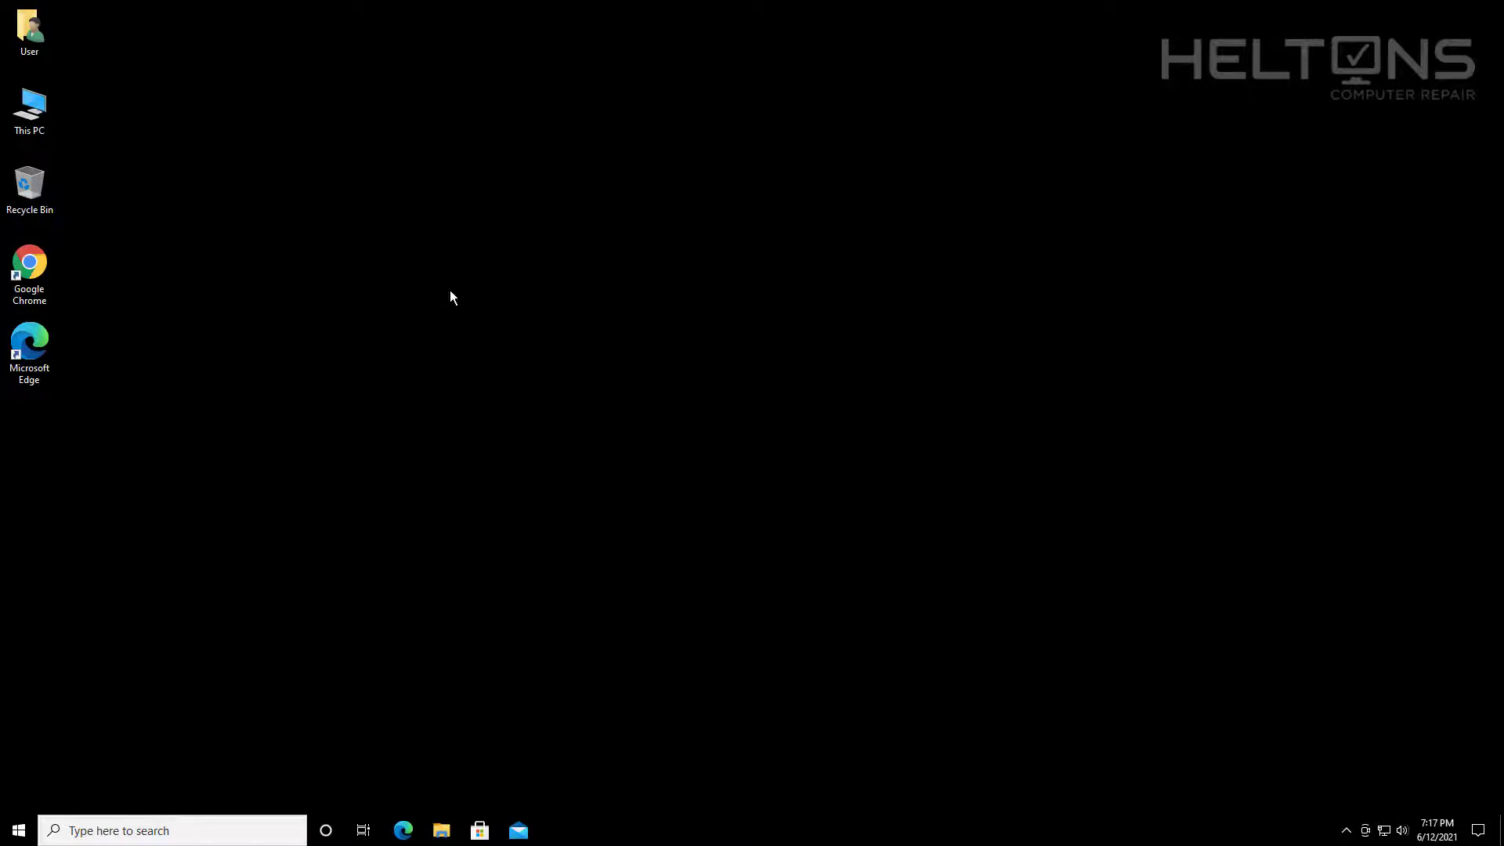
mouse_move(519, 258)
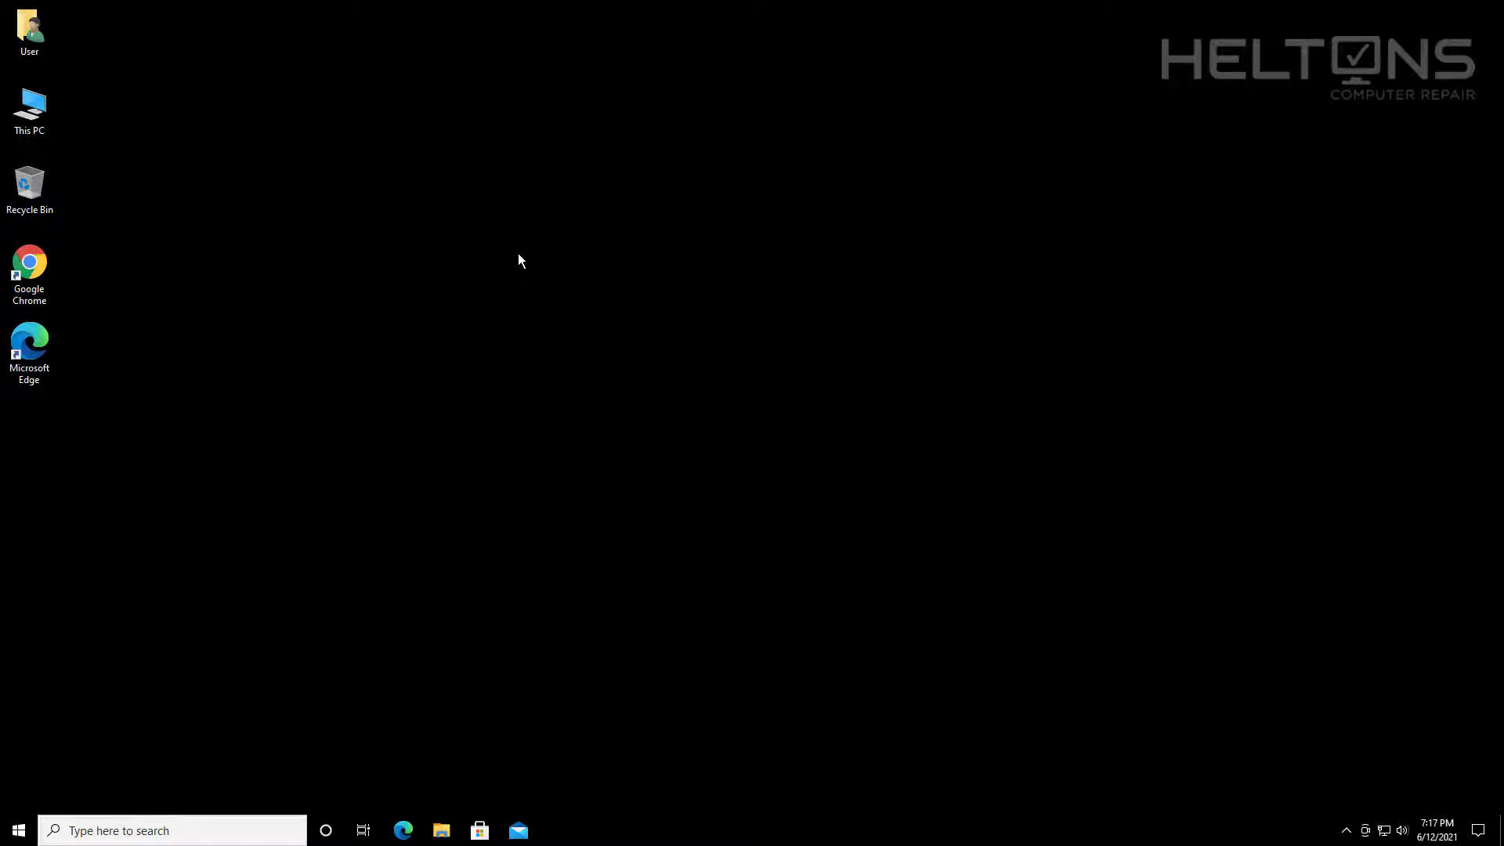
mouse_move(455, 314)
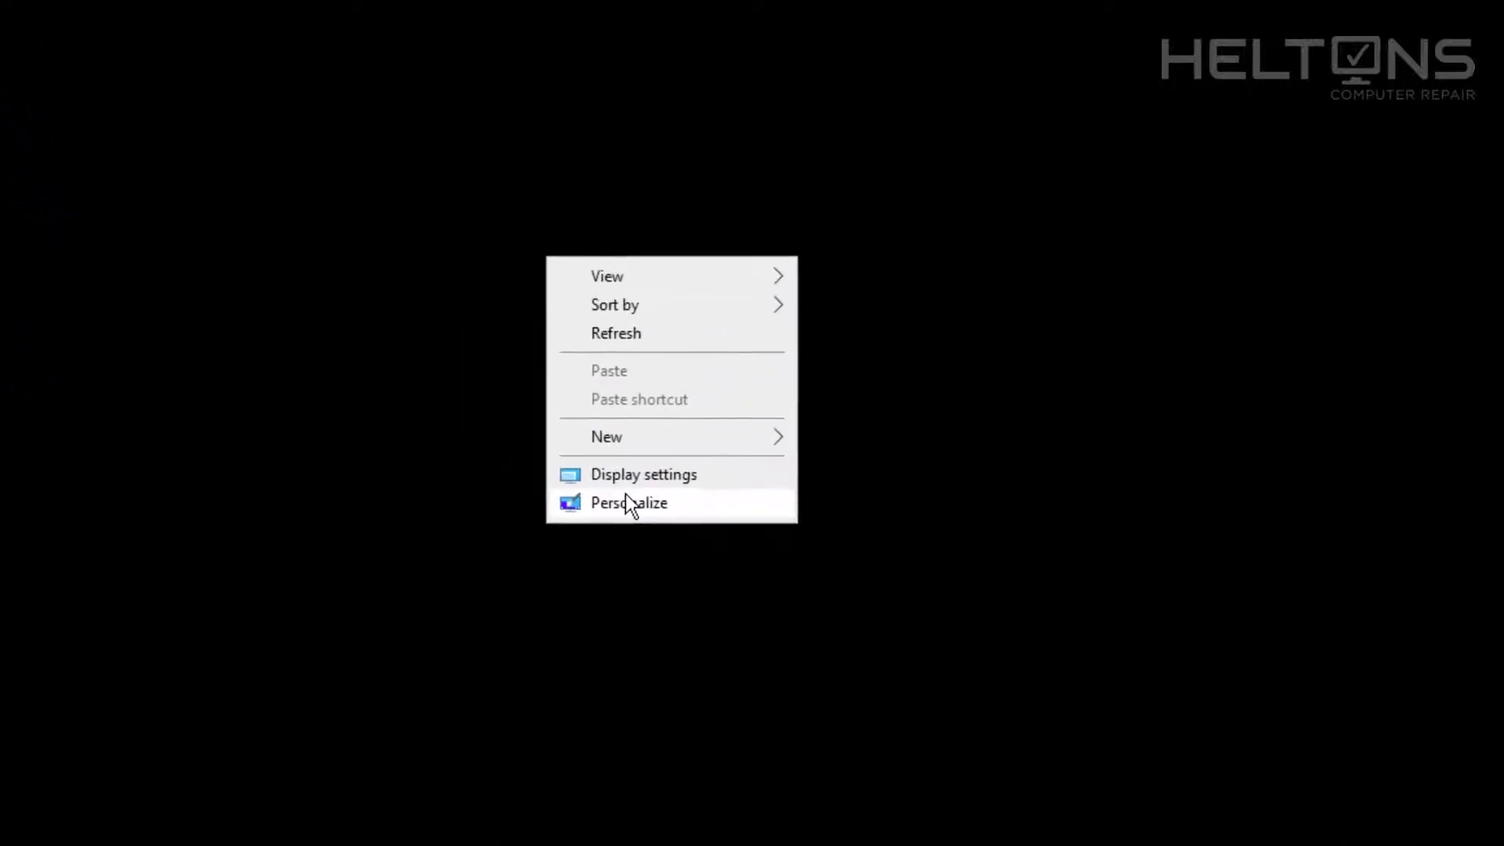
Open Personalize to see the Background page's Ease of Access warning.
left_click(628, 503)
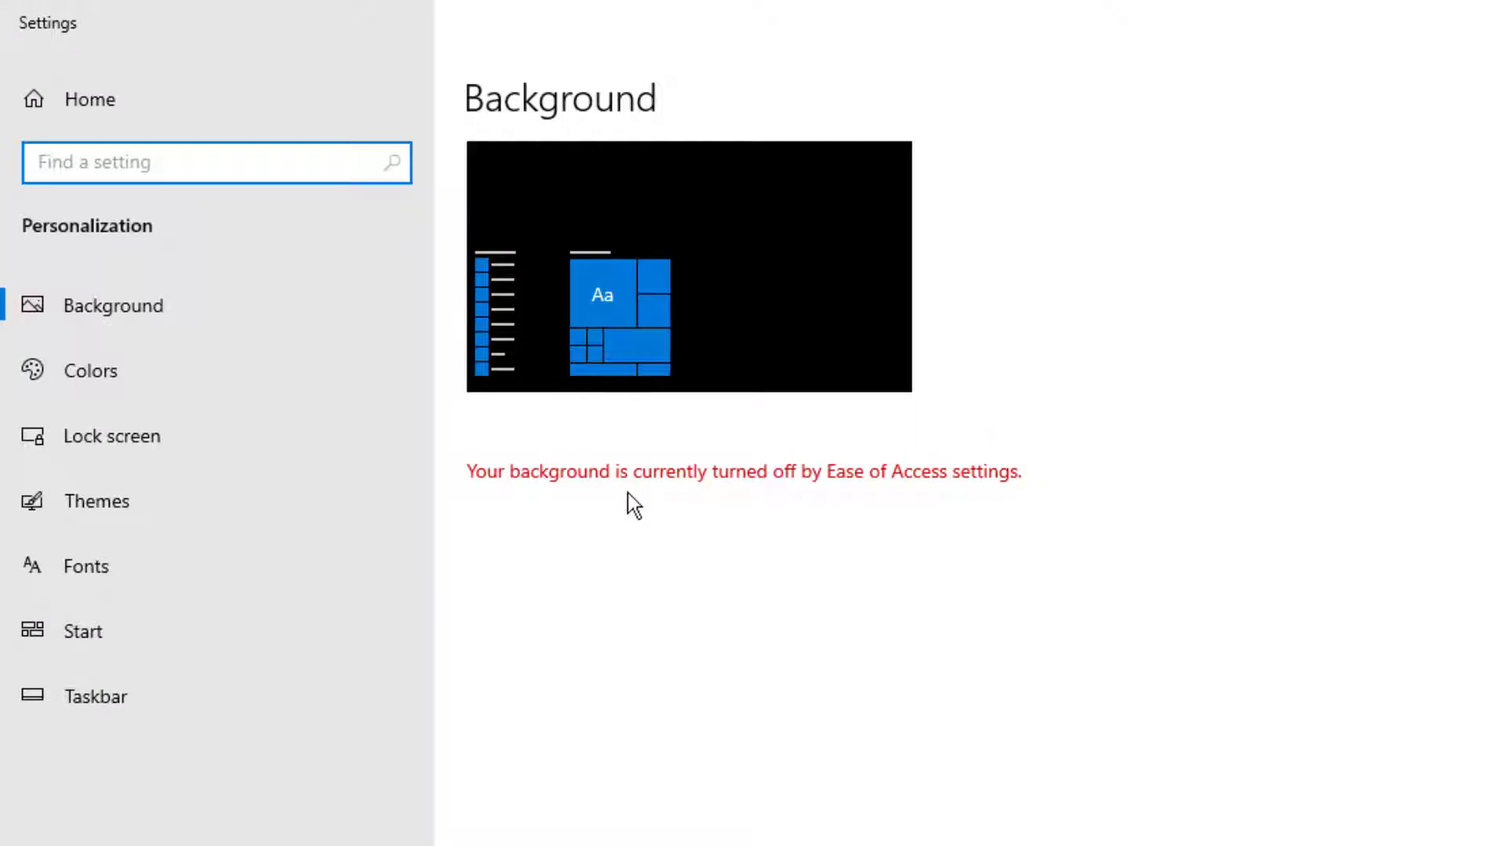
mouse_move(94, 696)
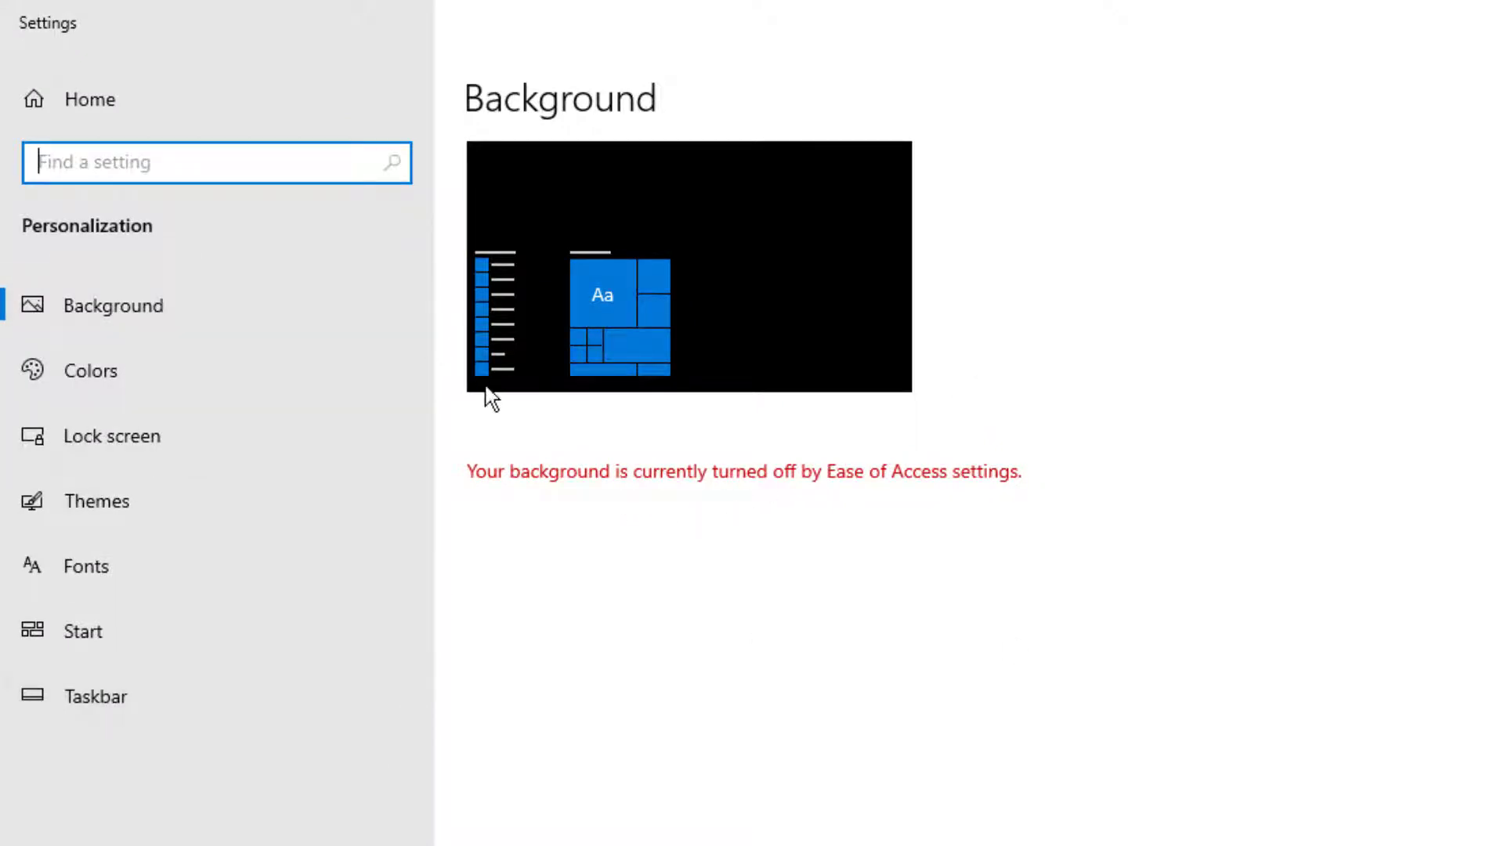
mouse_move(928, 388)
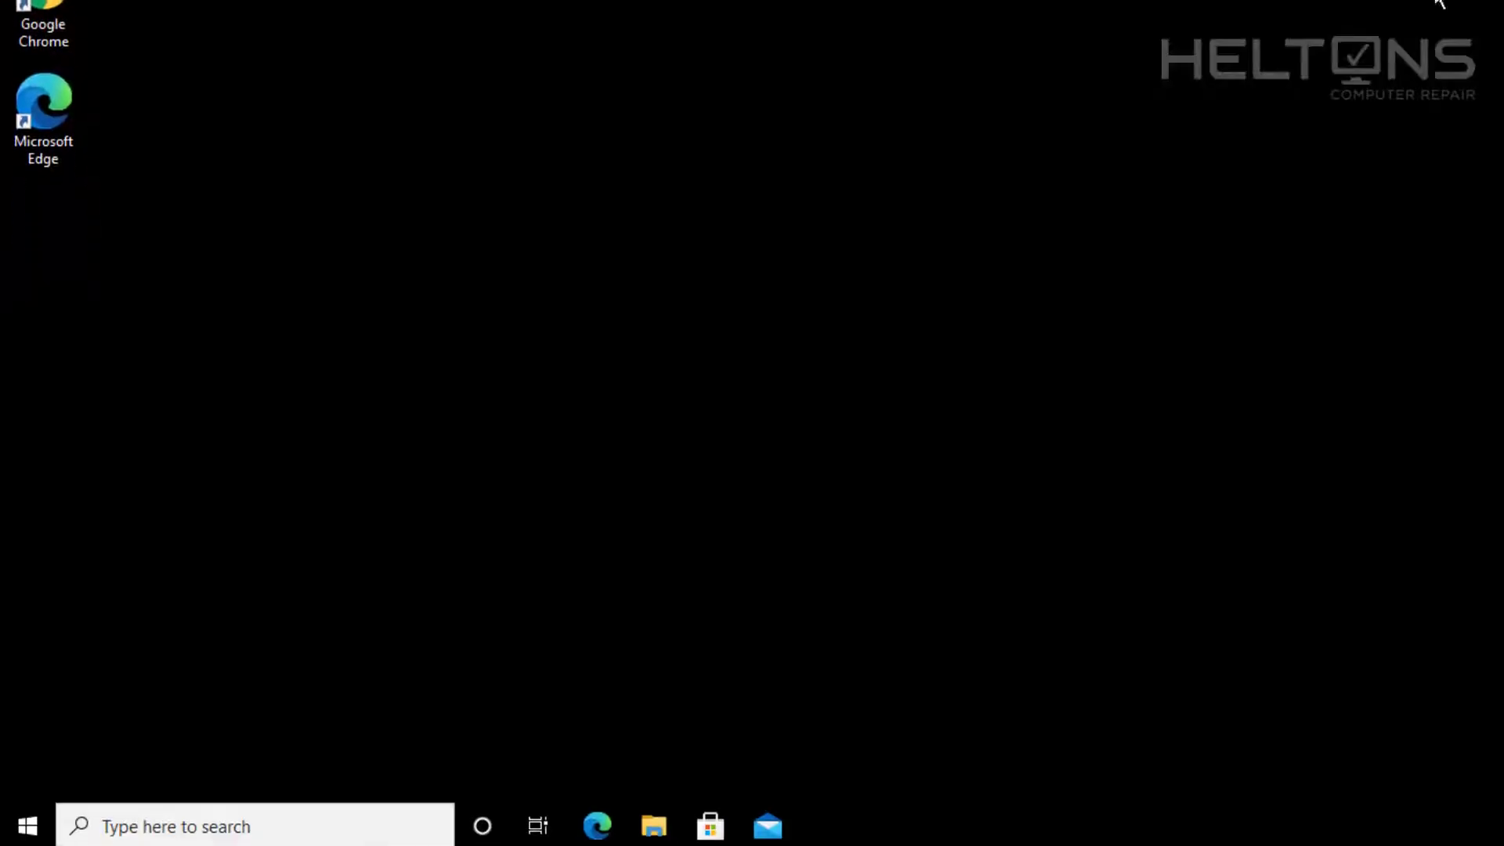
Search 'control' again and open Control Panel from the results.
left_click(26, 826)
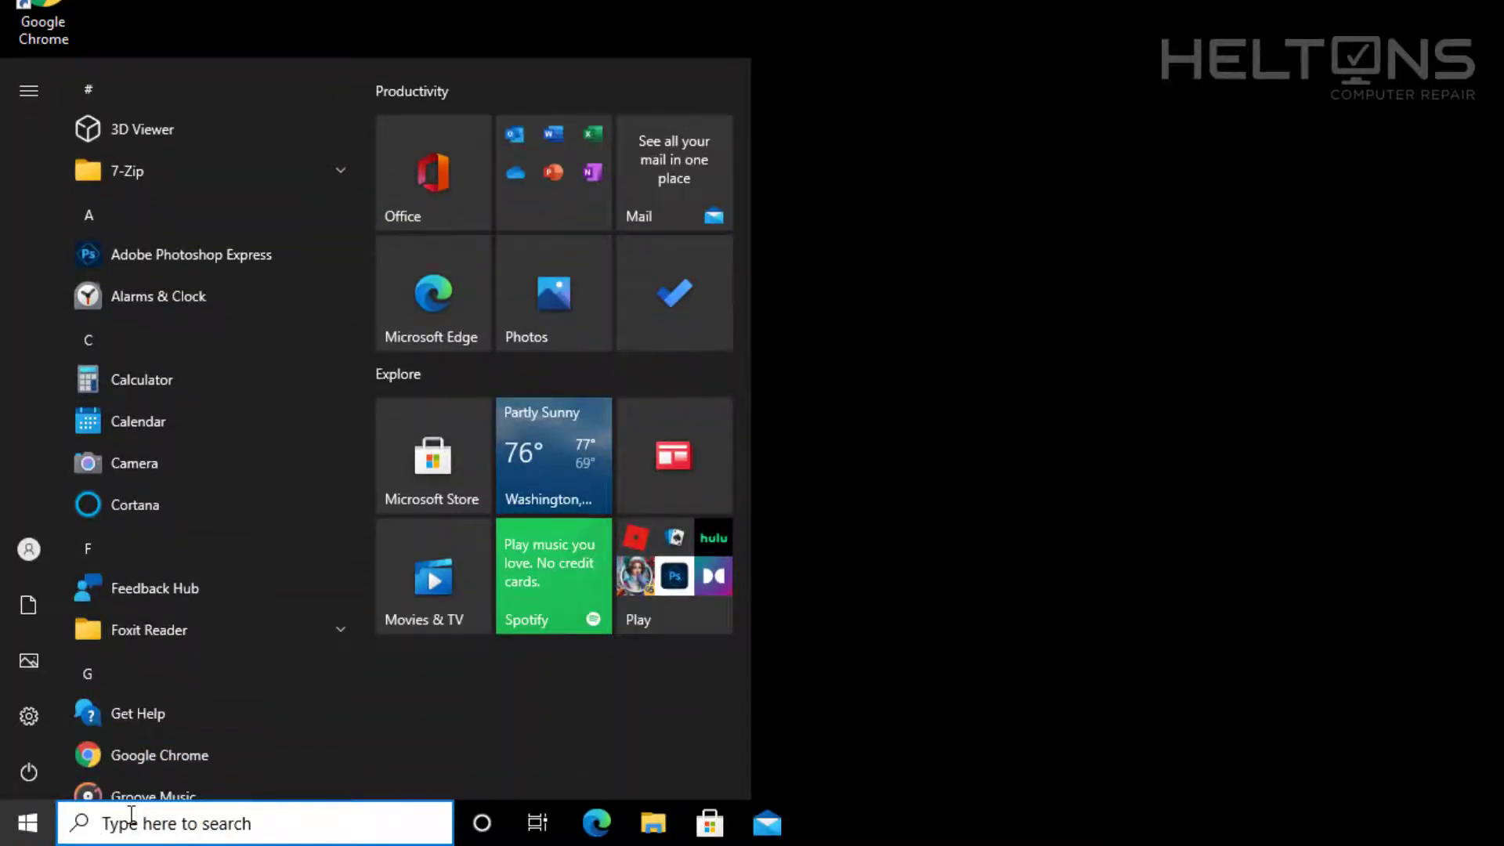
type("control")
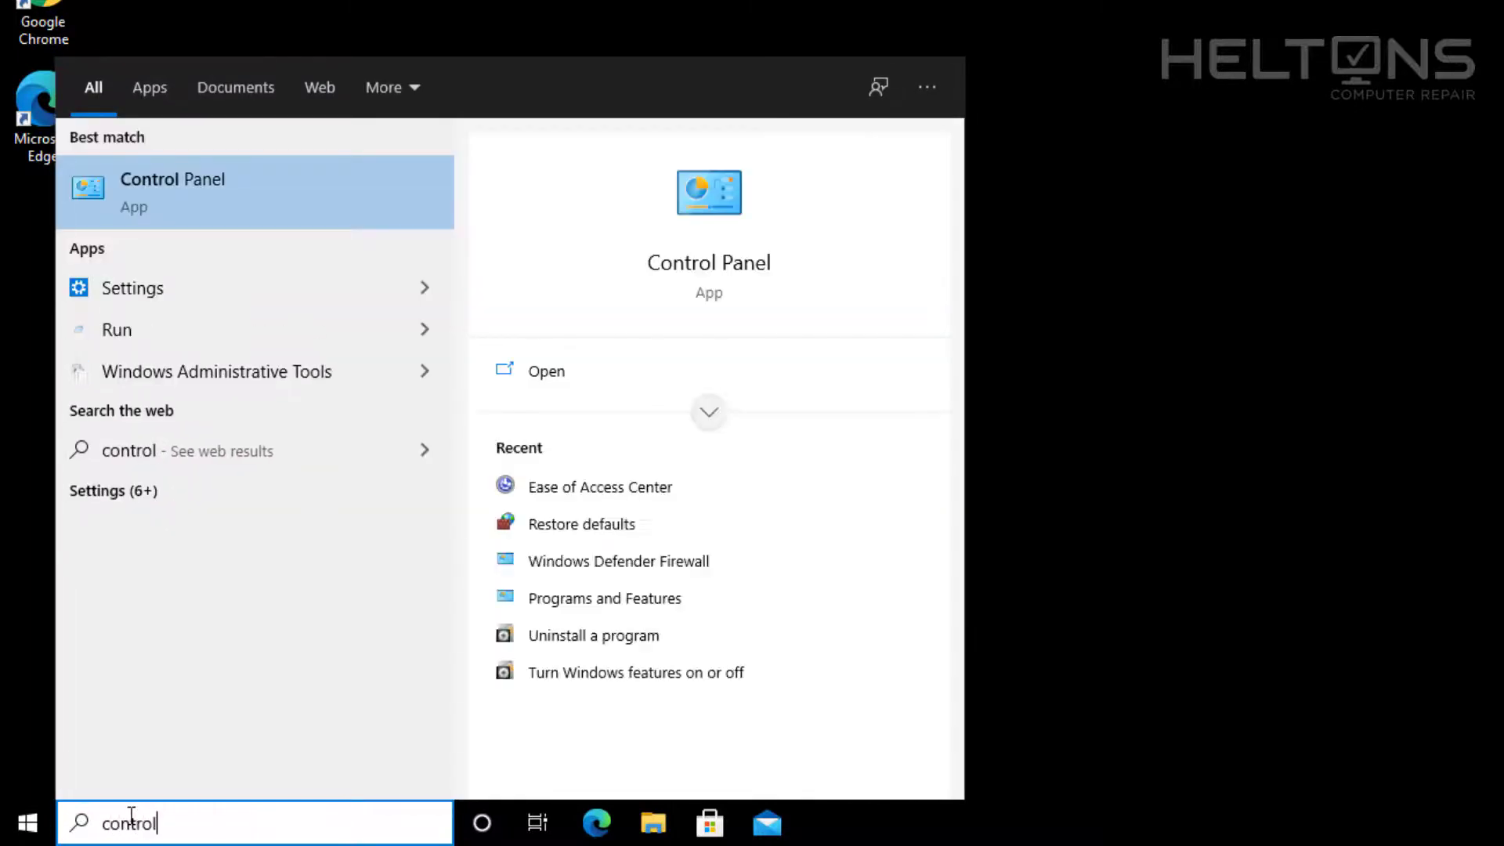
left_click(172, 192)
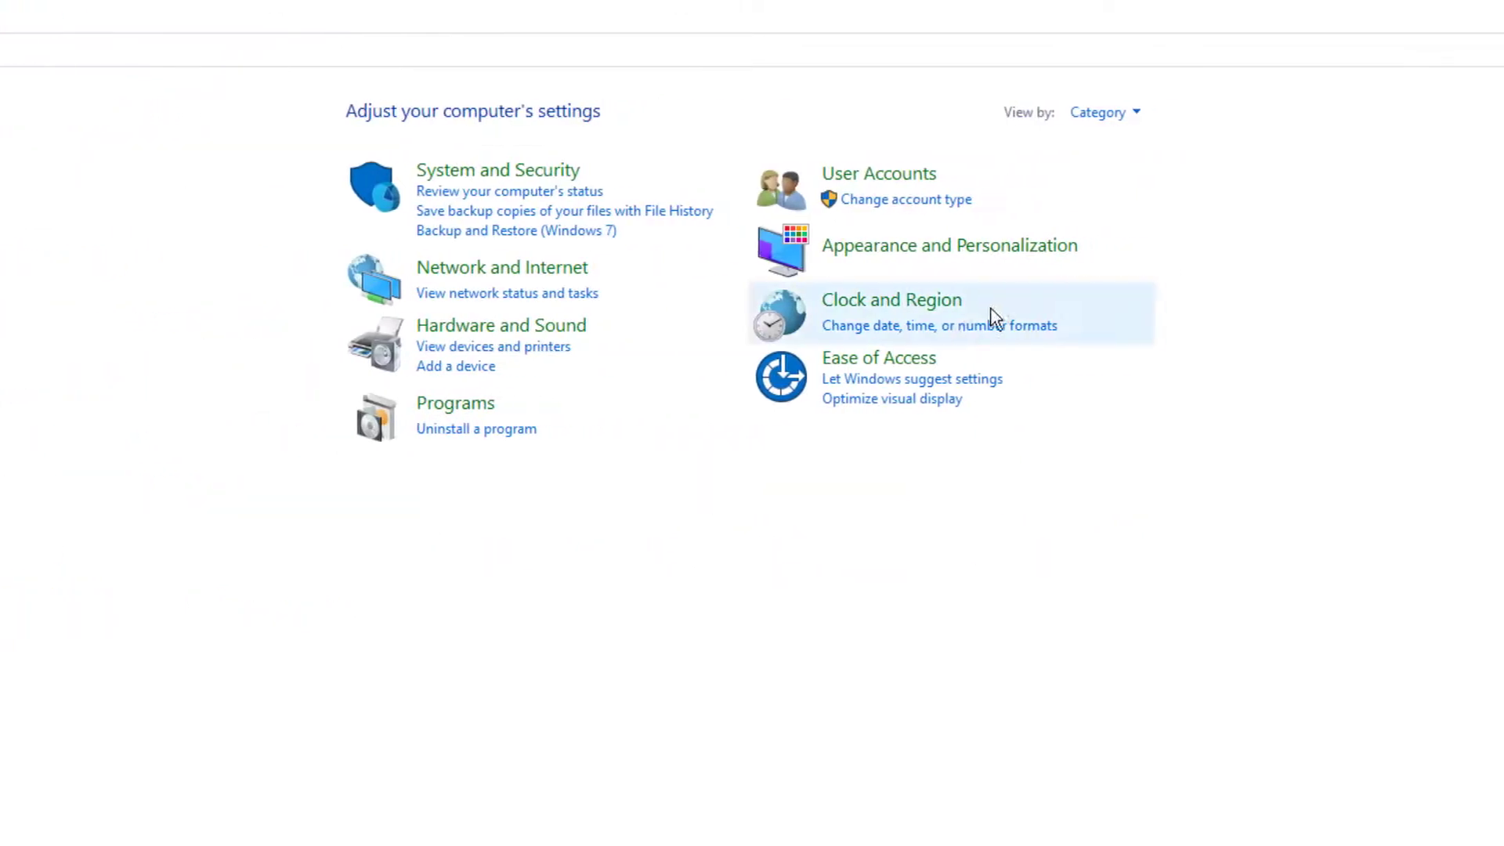
Untick 'Remove background images' in Make the computer easier to see and save.
left_click(880, 357)
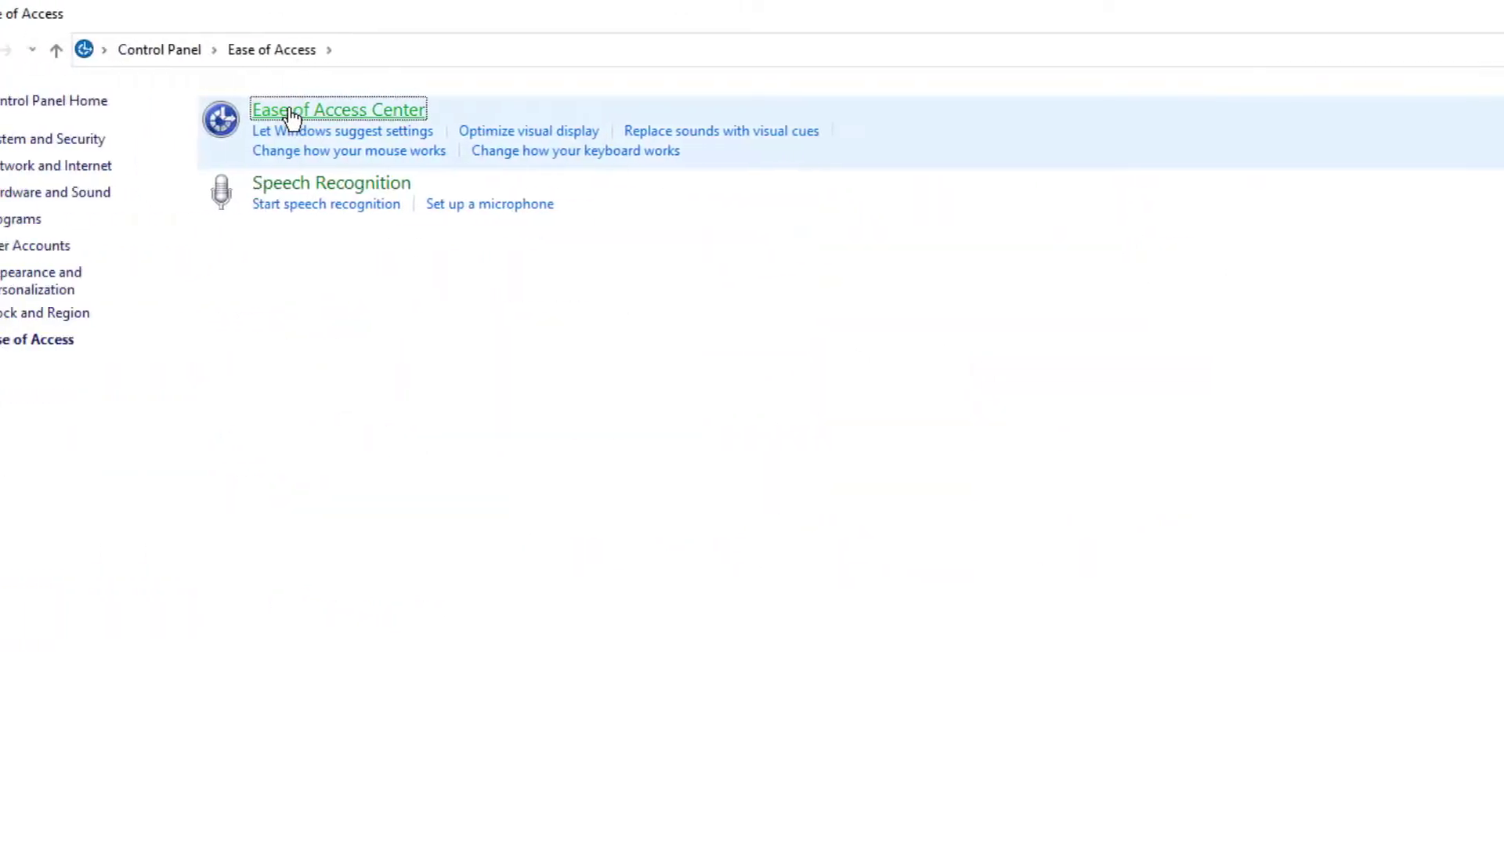
left_click(340, 109)
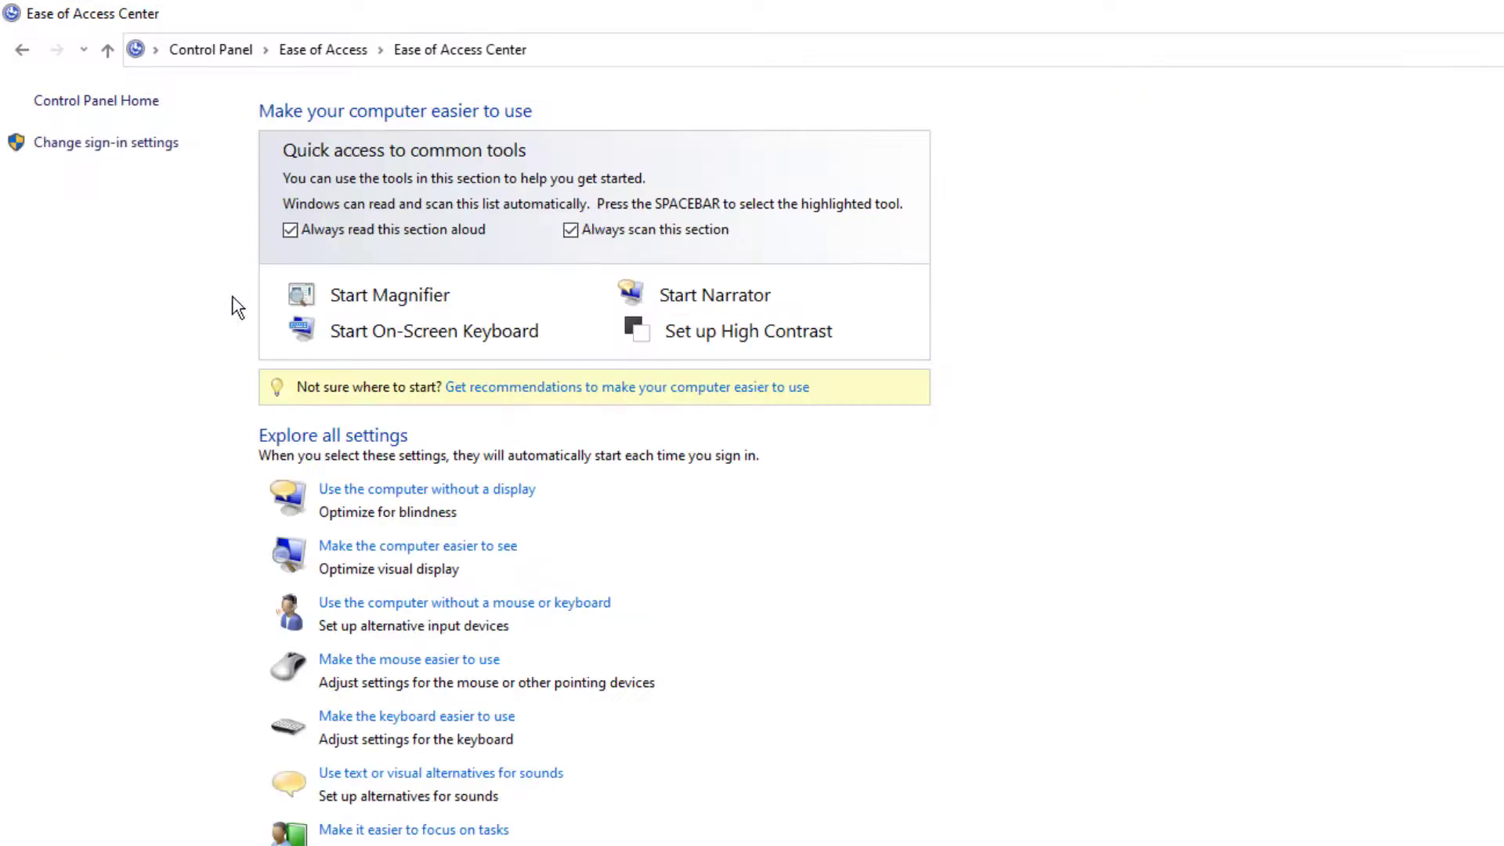
mouse_move(116, 411)
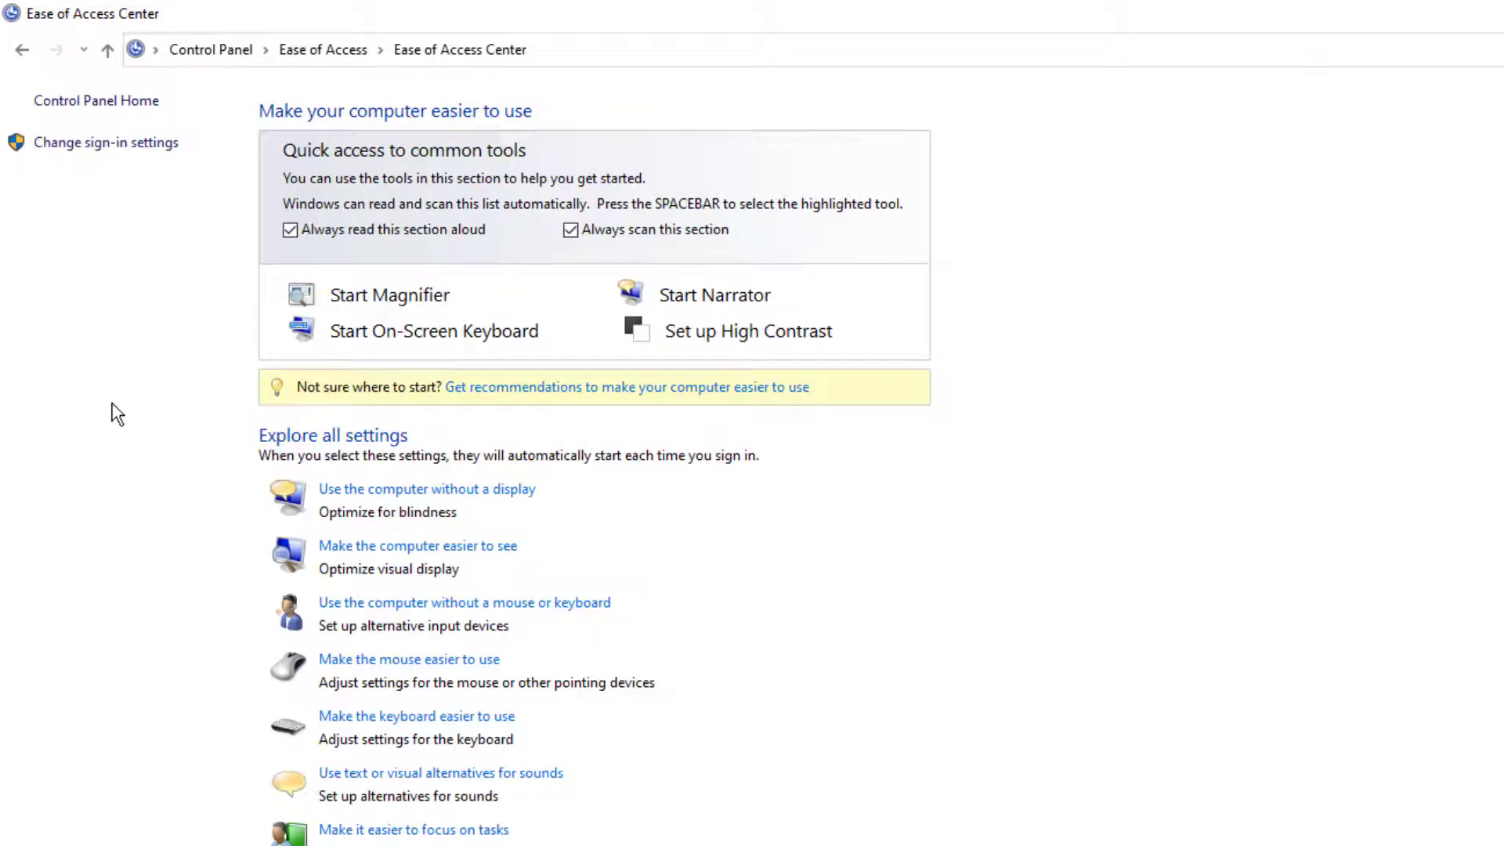
mouse_move(246, 599)
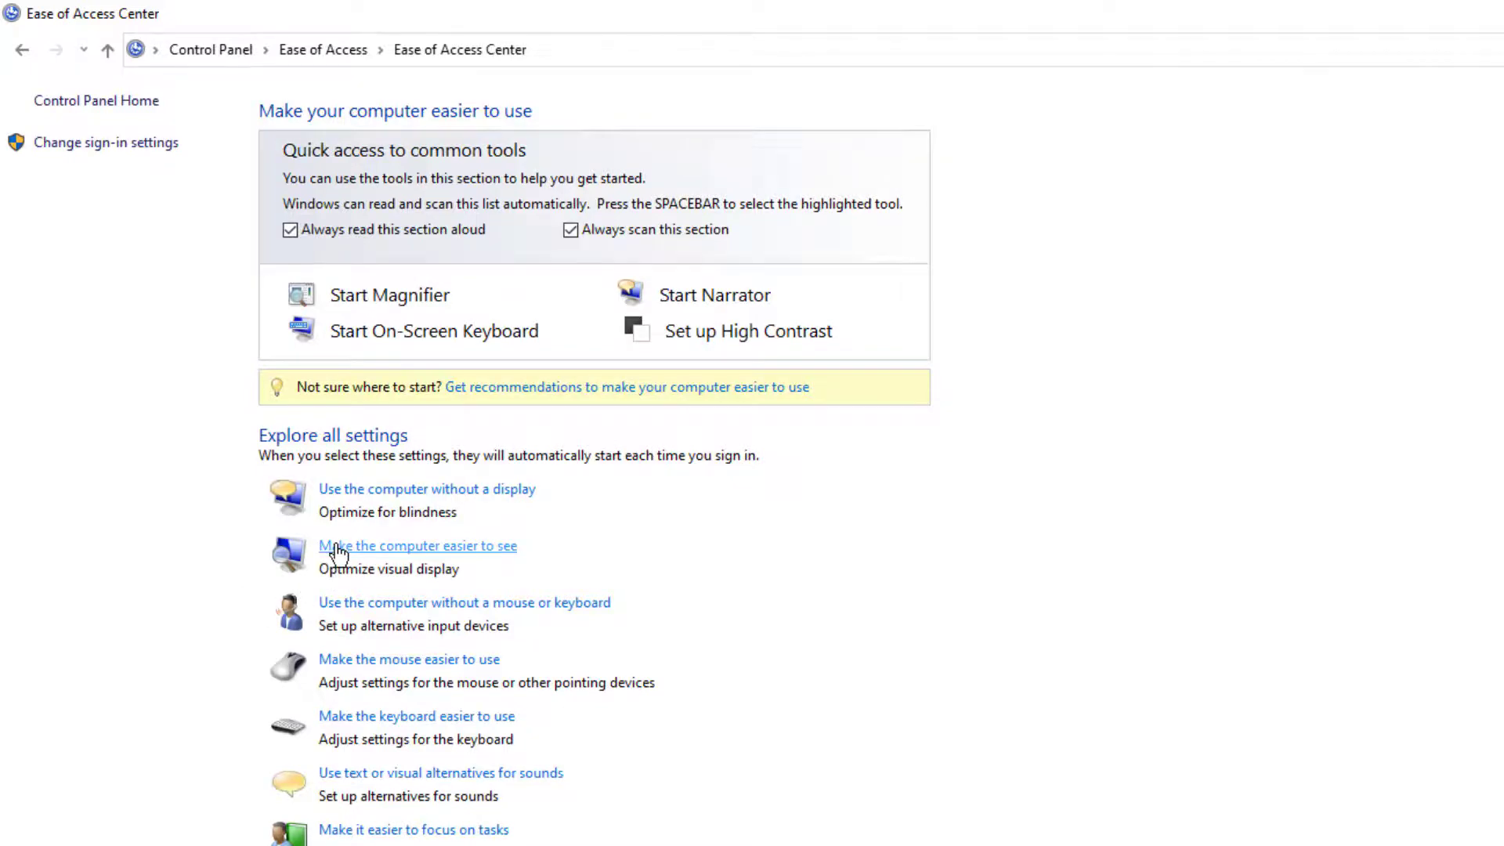
left_click(418, 546)
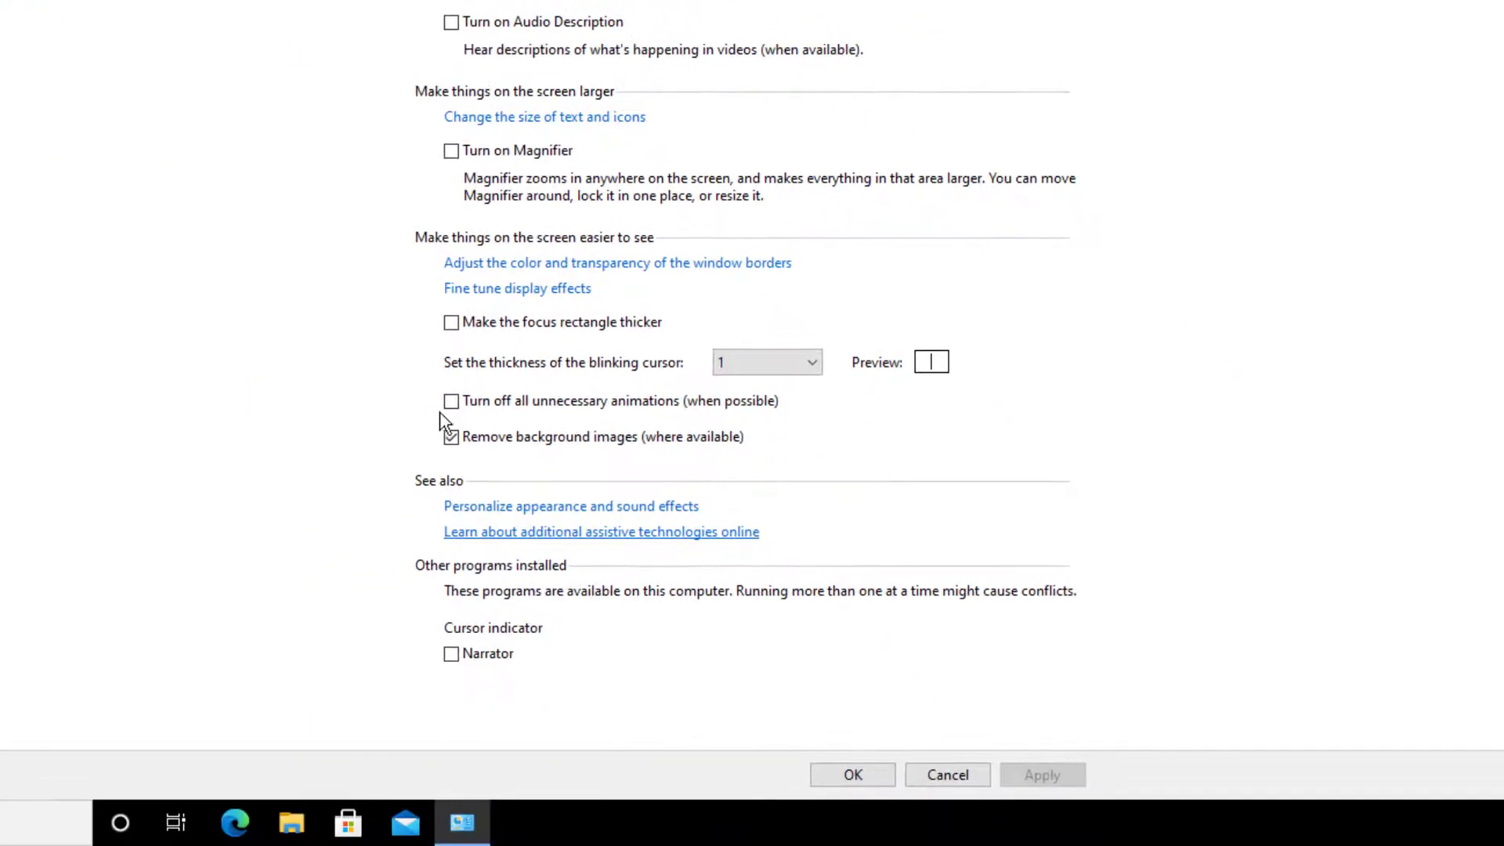
left_click(450, 436)
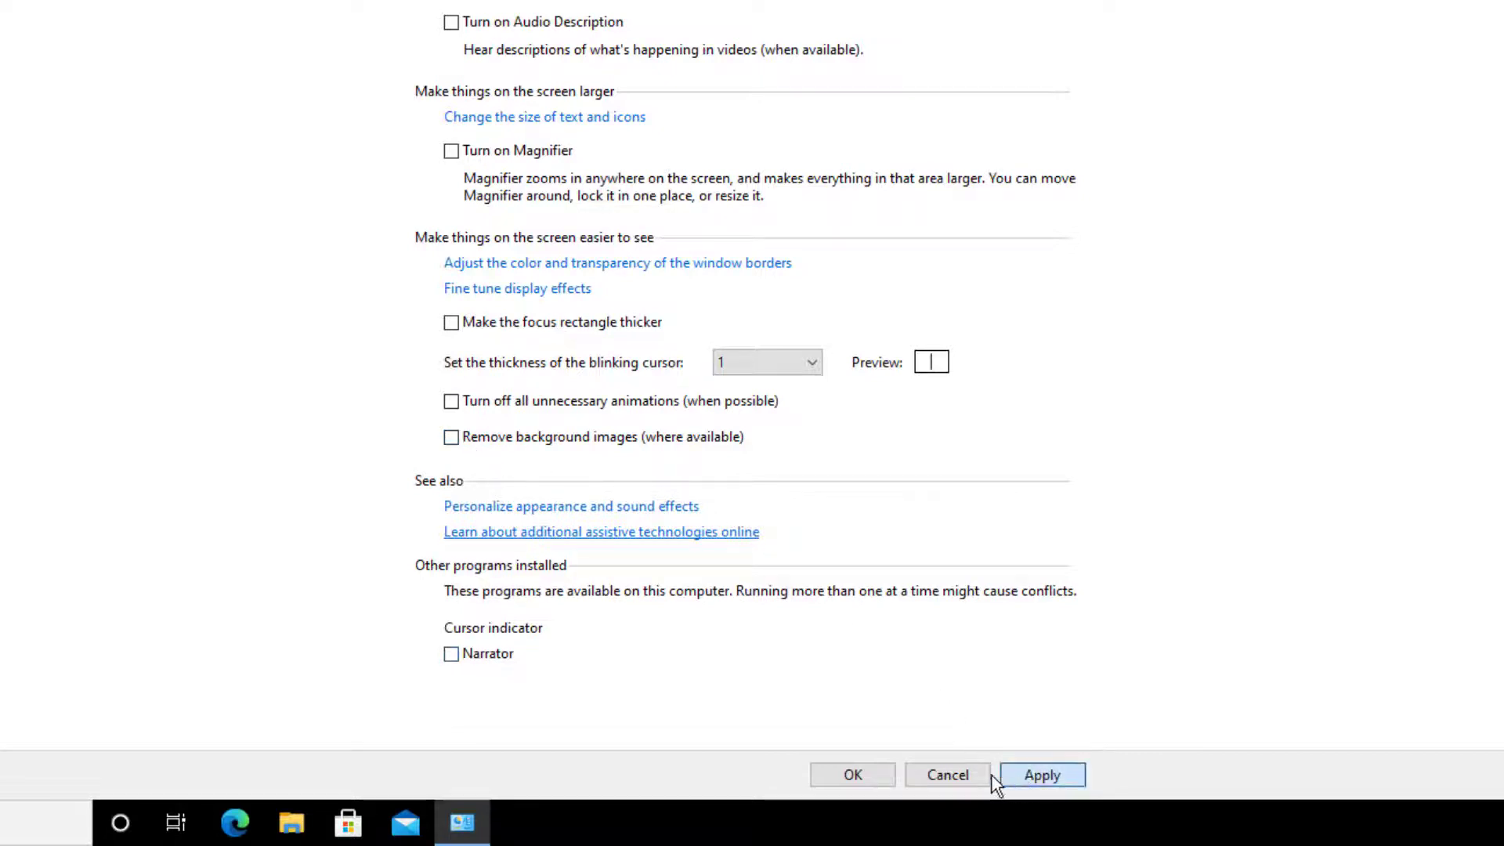
left_click(1042, 775)
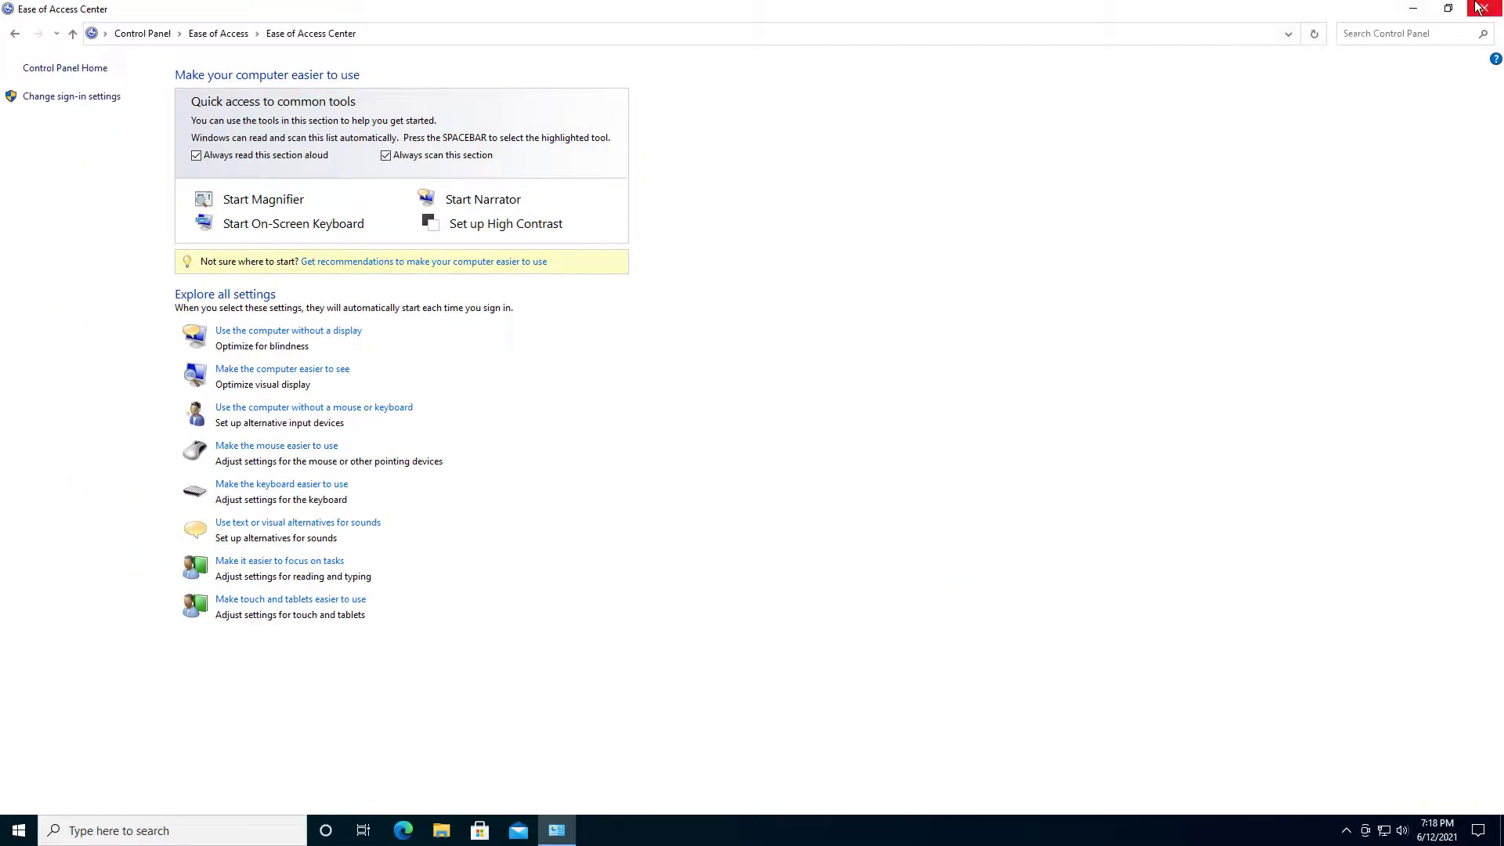
Close Control Panel so the blue wallpaper returns, and bring up the Start menu.
left_click(1485, 6)
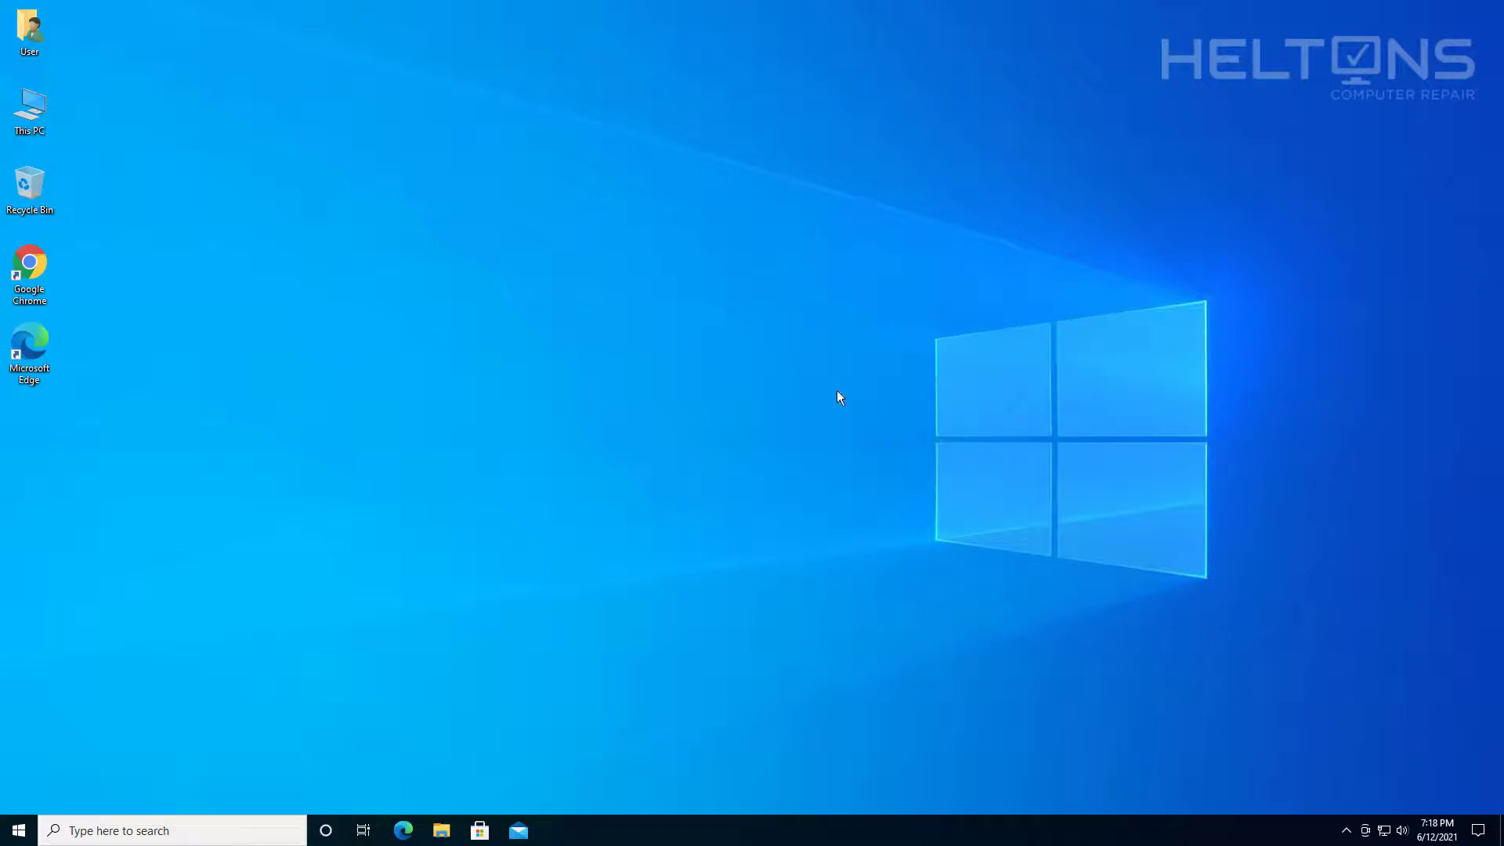
mouse_move(768, 420)
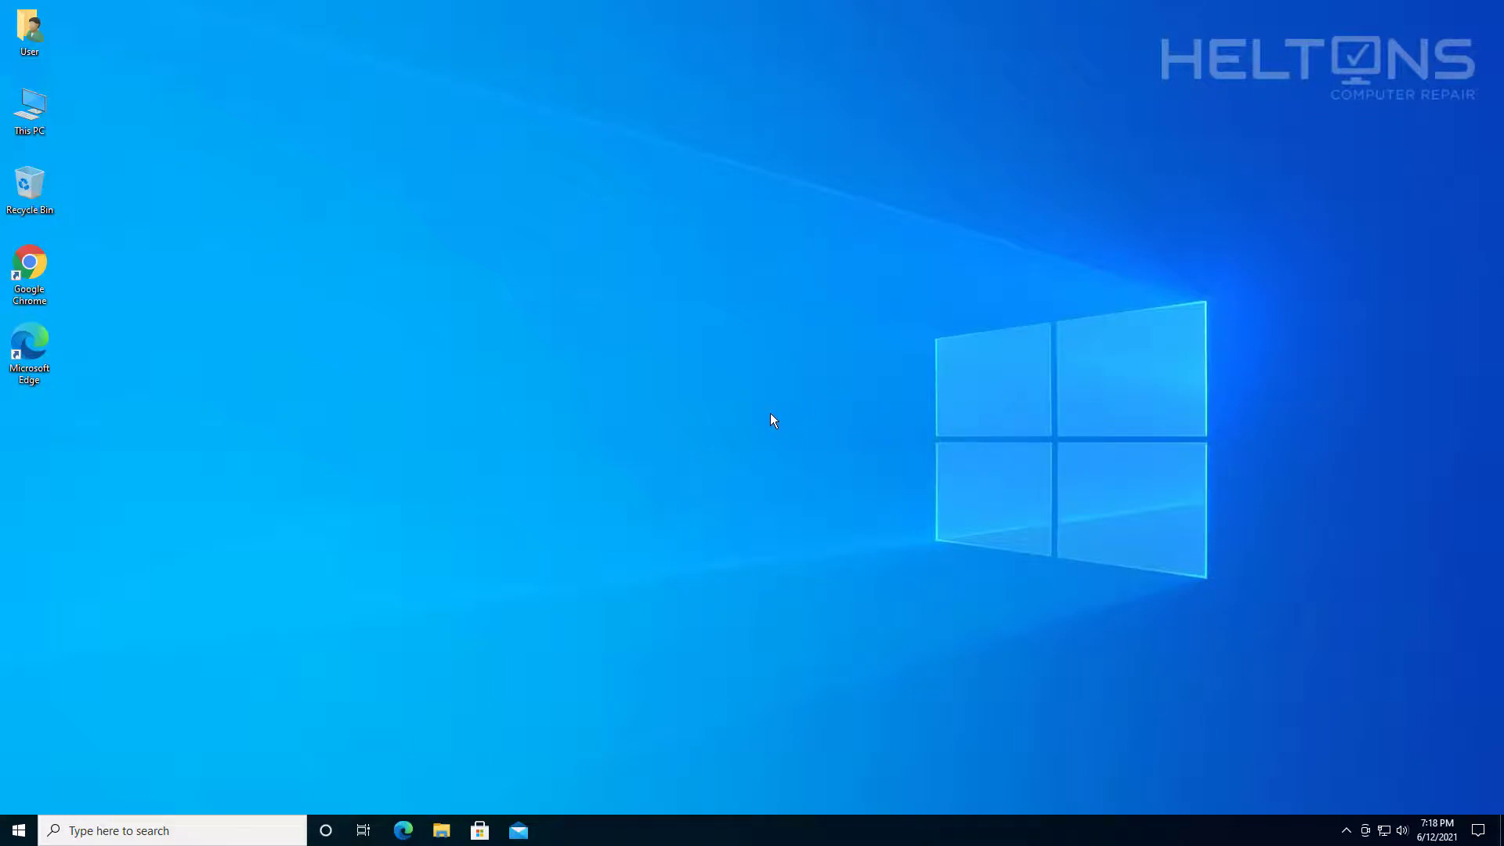
mouse_move(179, 722)
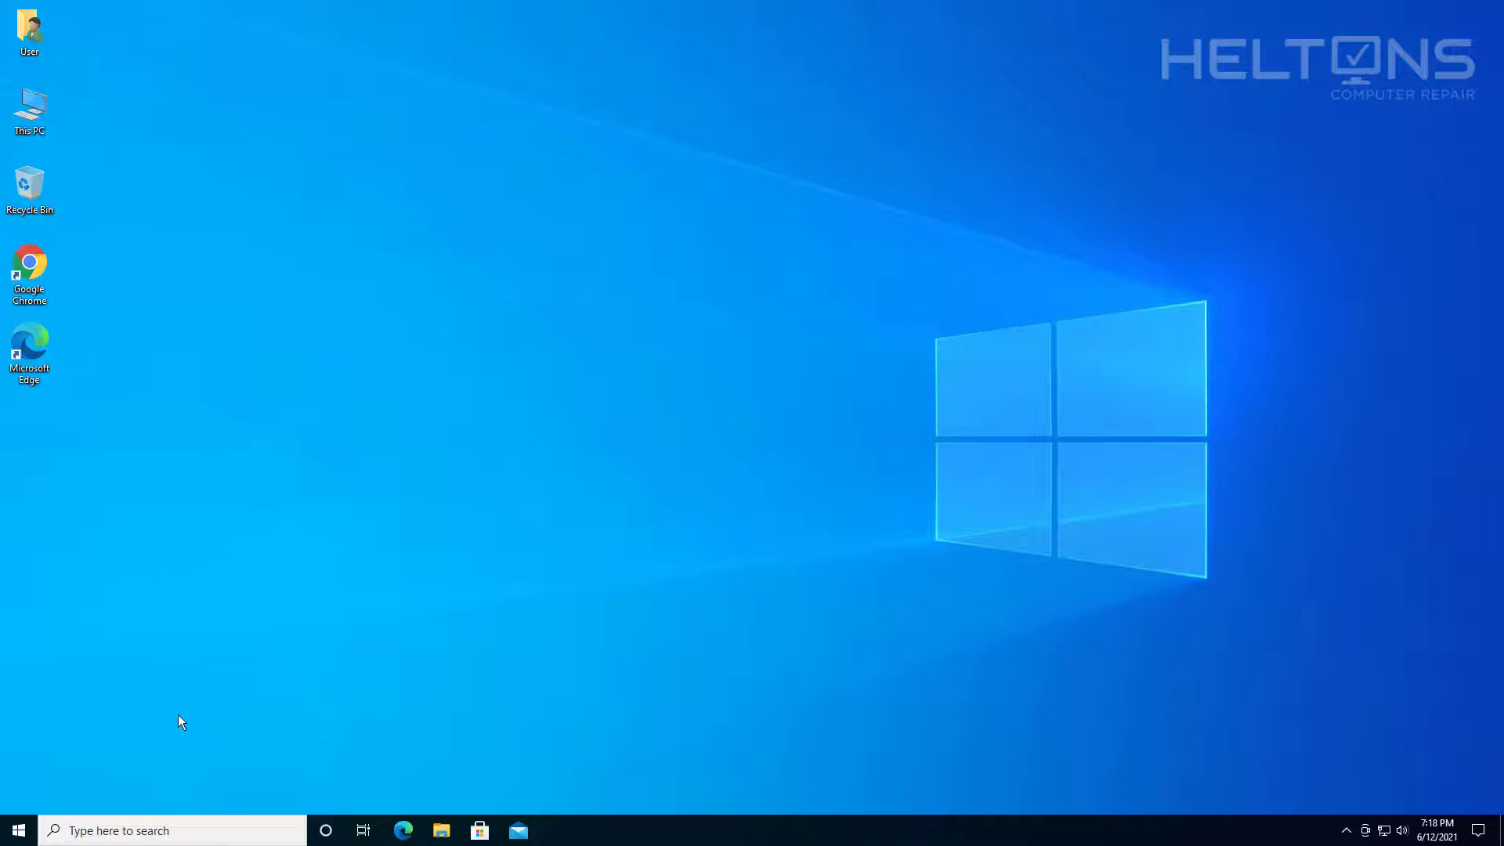
left_click(18, 829)
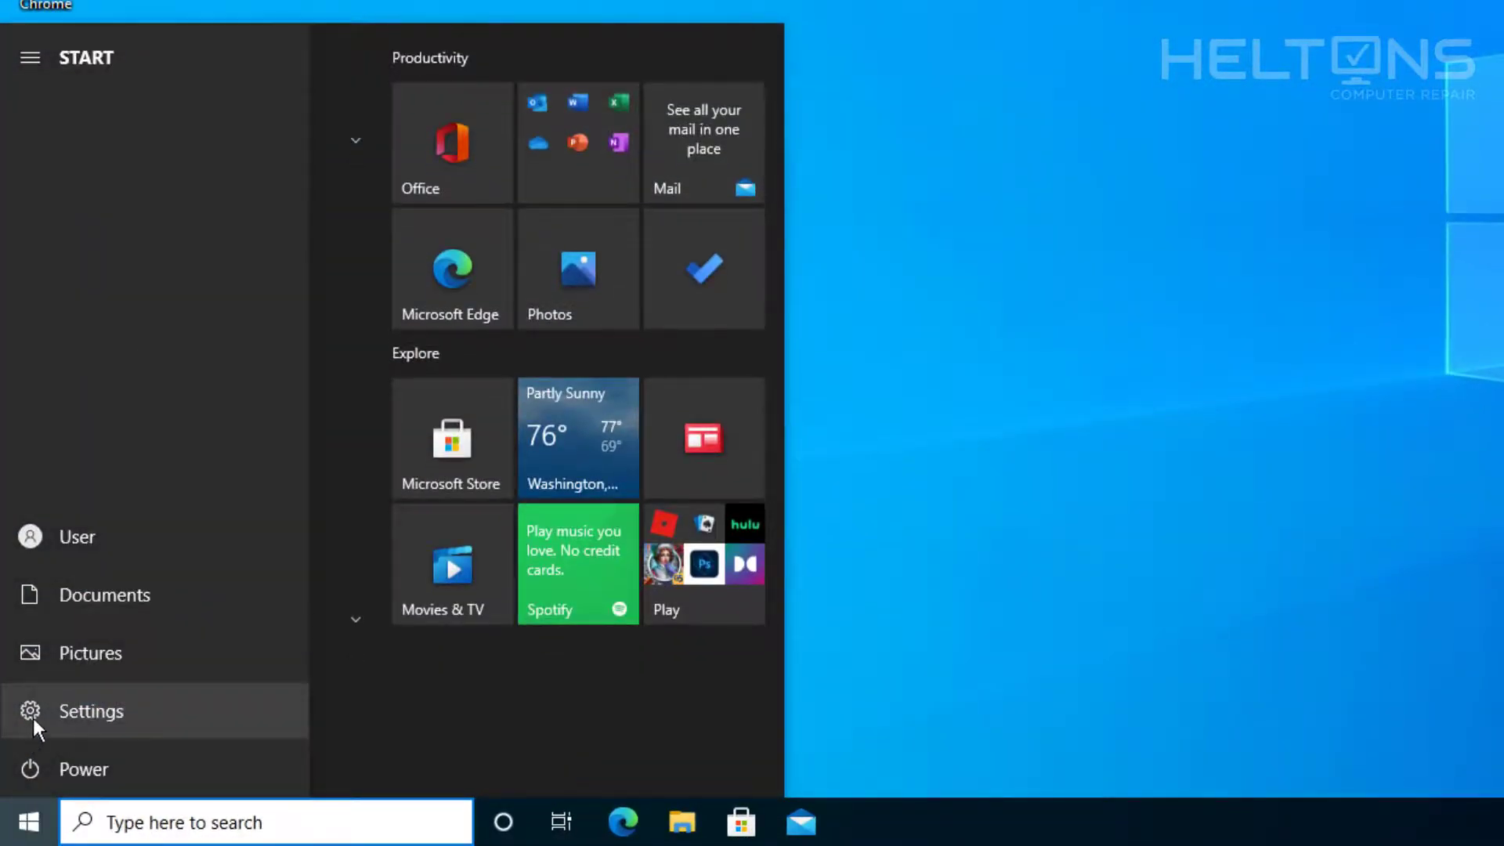
Switch 'Show desktop background image' Off in Settings > Ease of Access > Display.
left_click(91, 712)
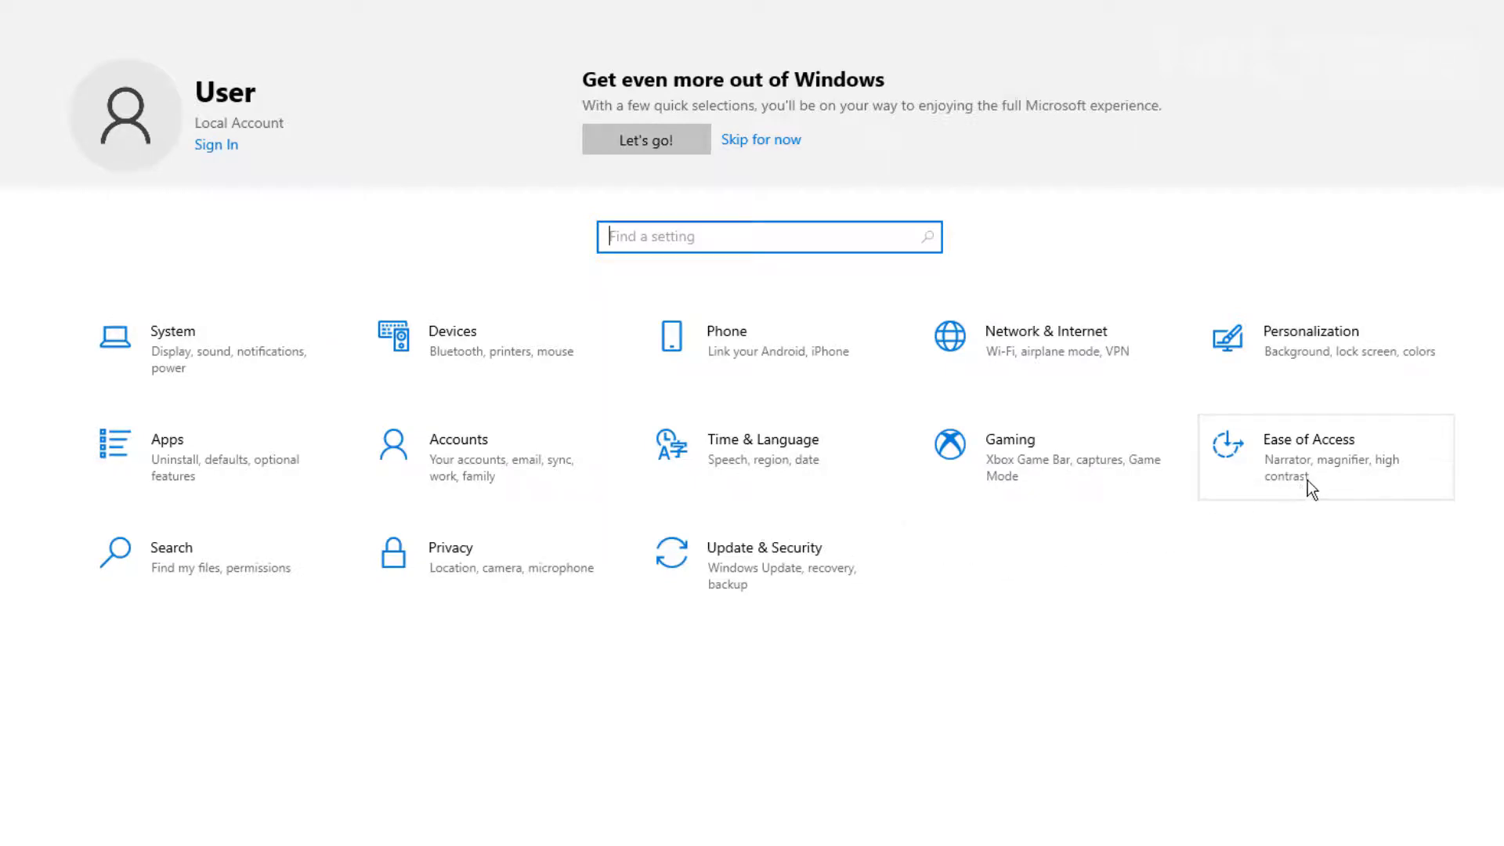
left_click(1309, 457)
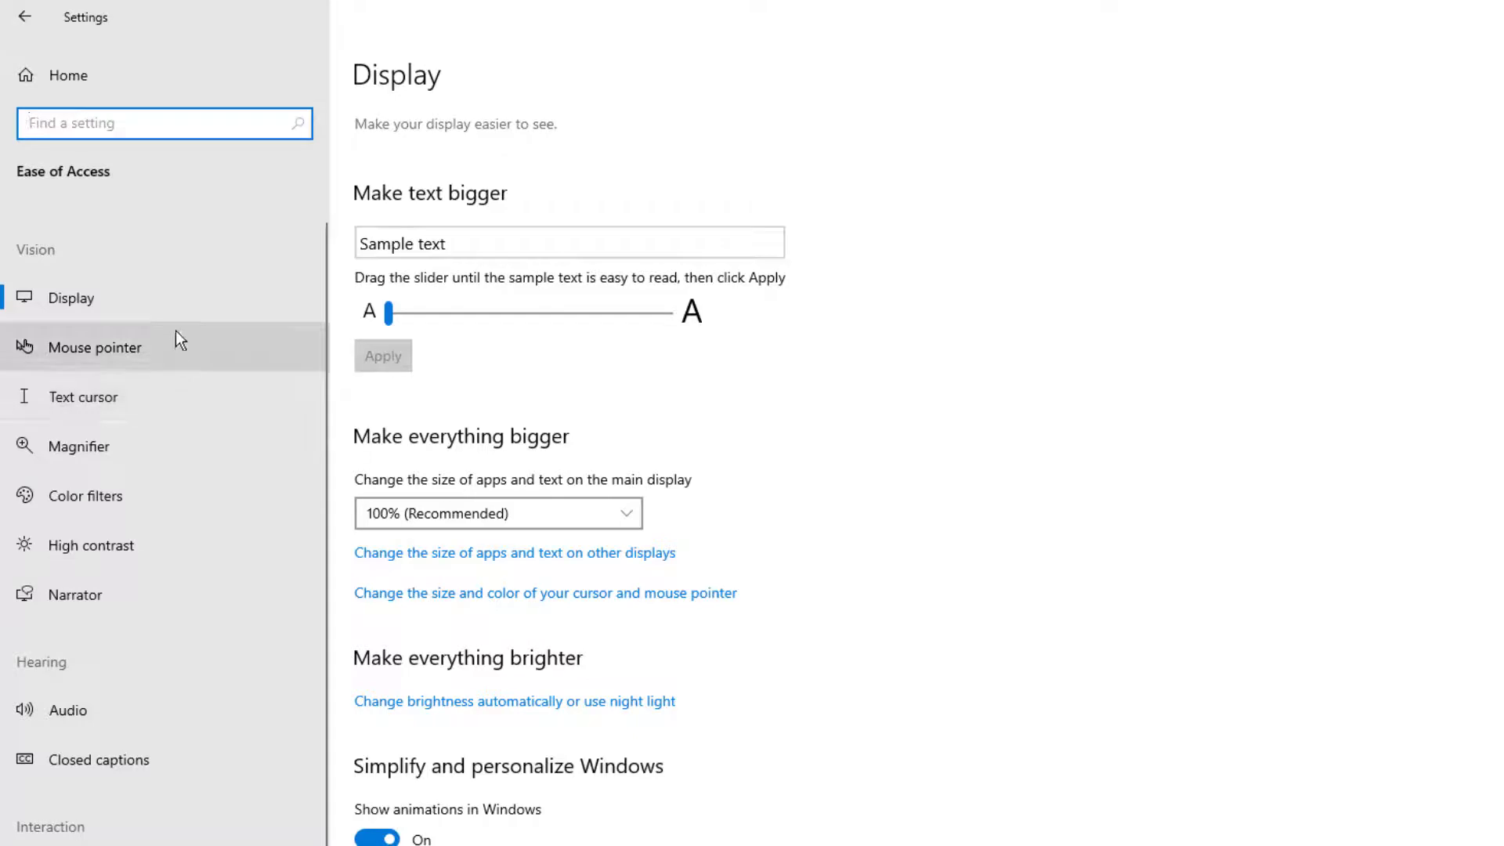
mouse_move(138, 476)
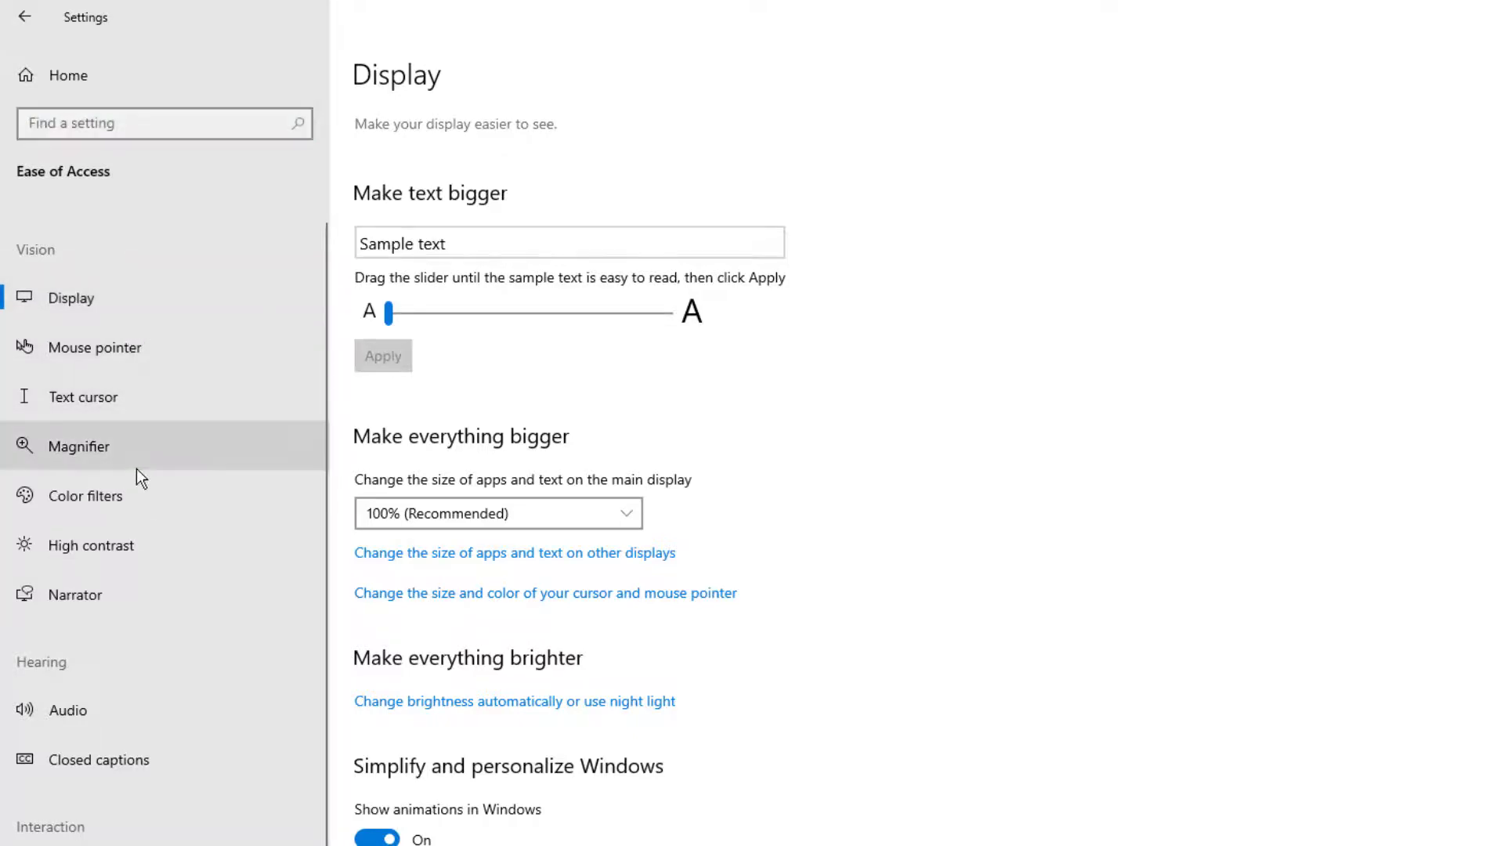
mouse_move(769, 659)
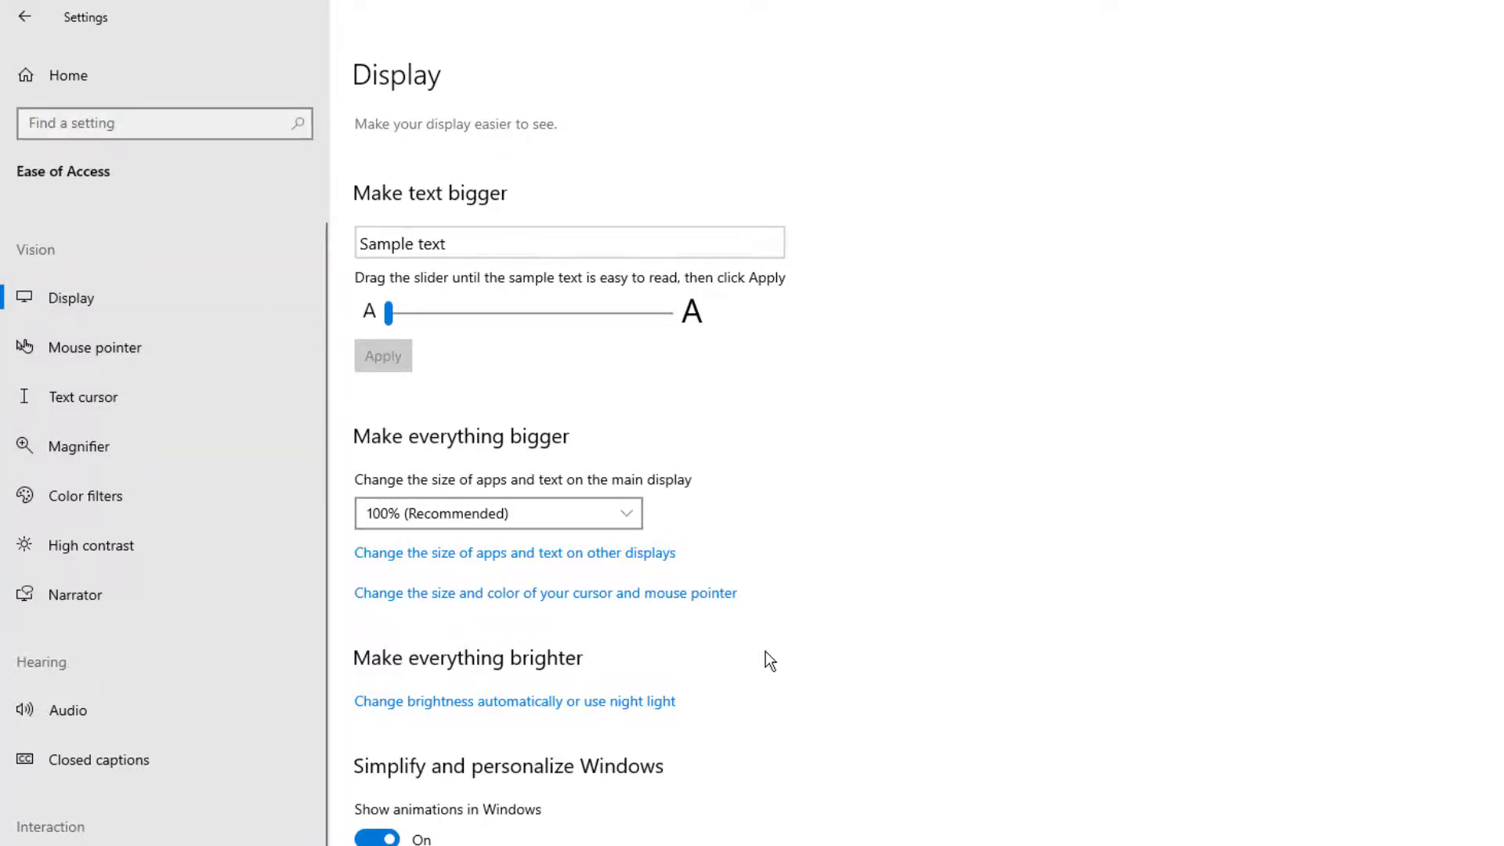
scroll("down", 3)
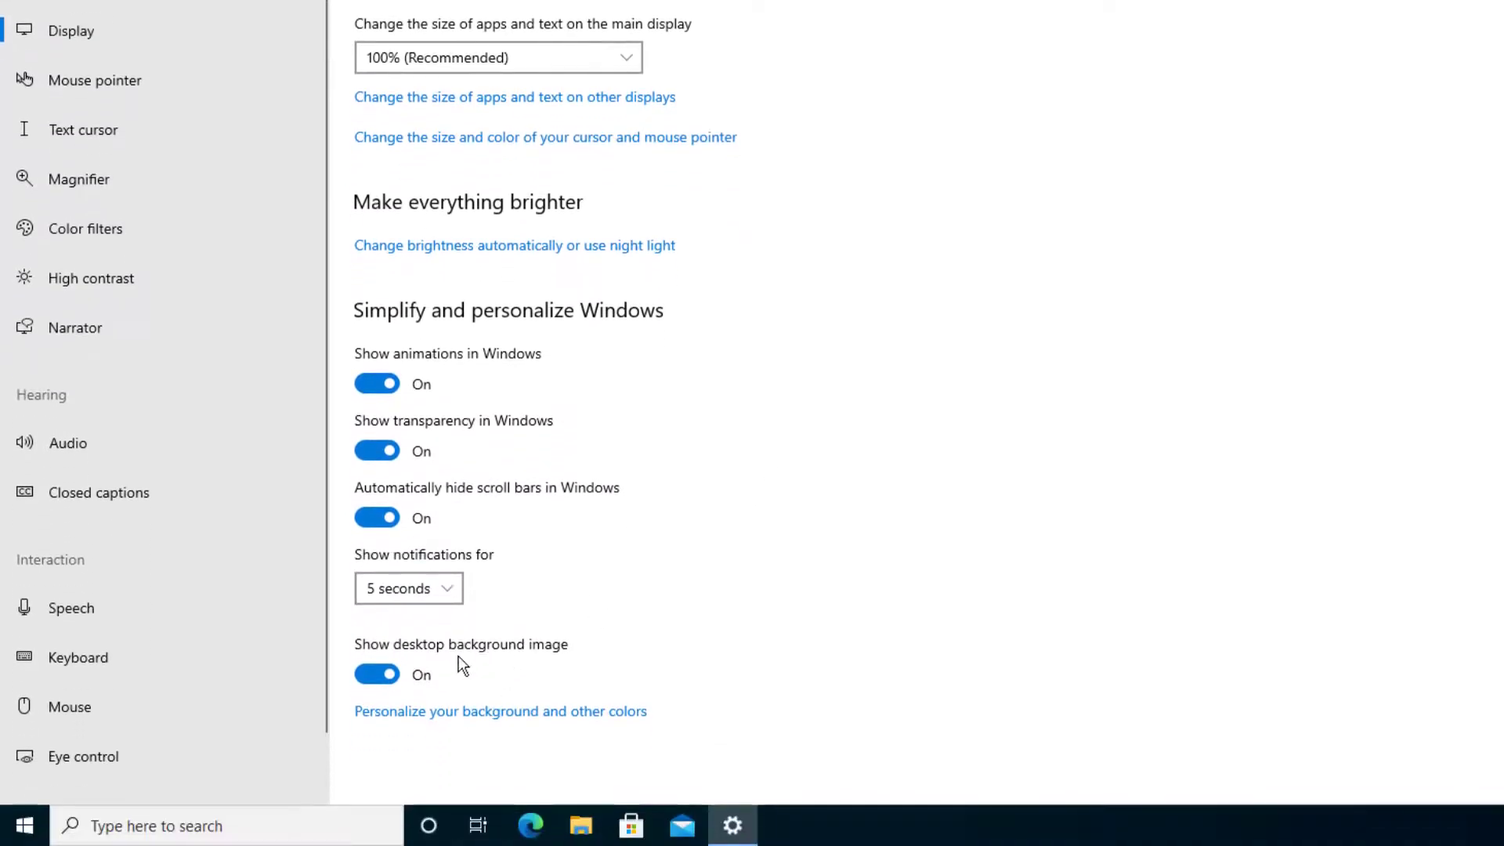
left_click(377, 675)
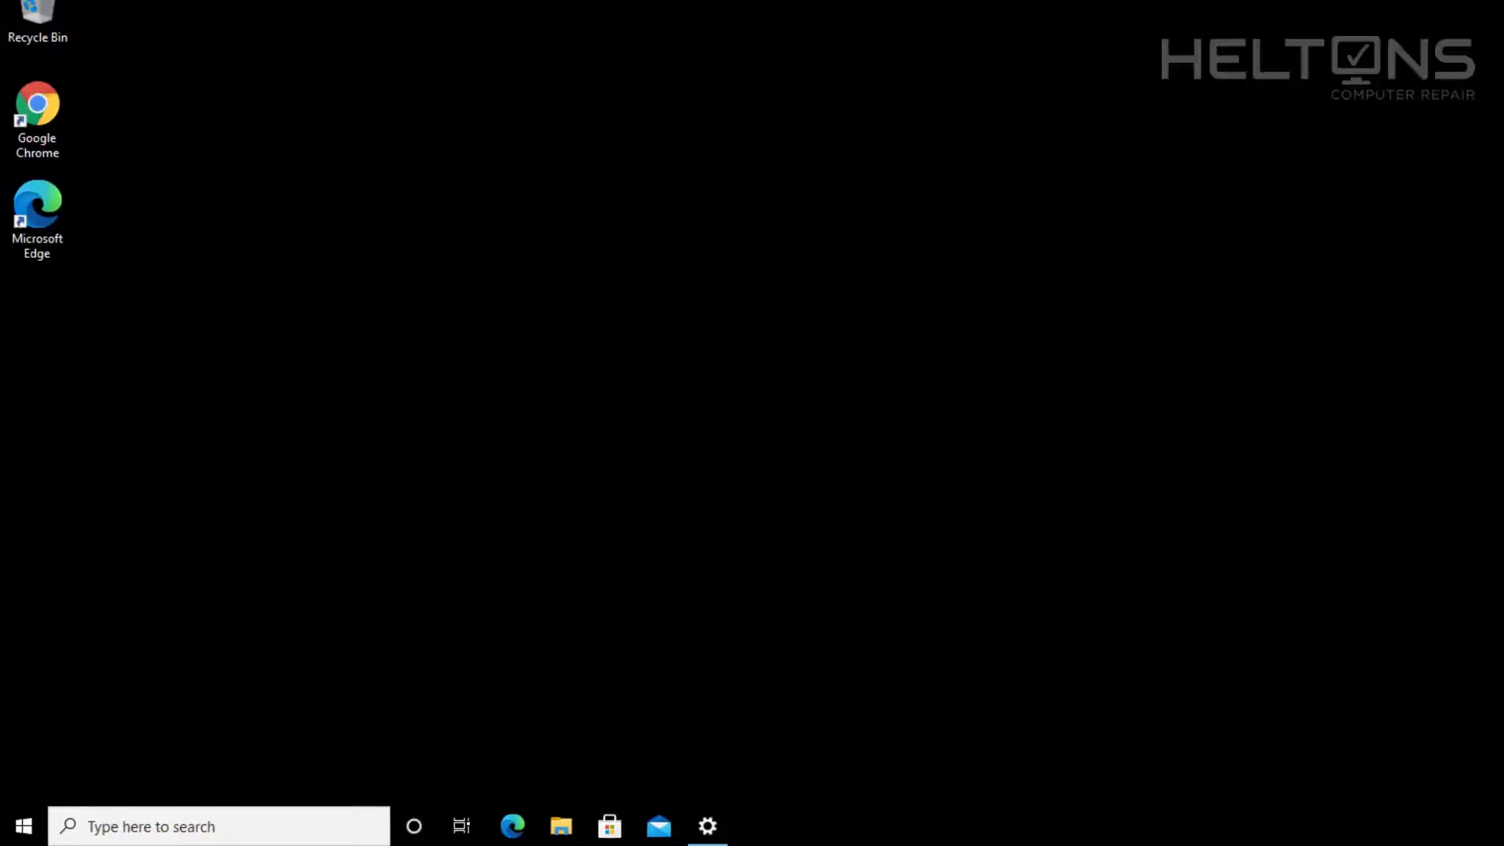
right_click(441, 244)
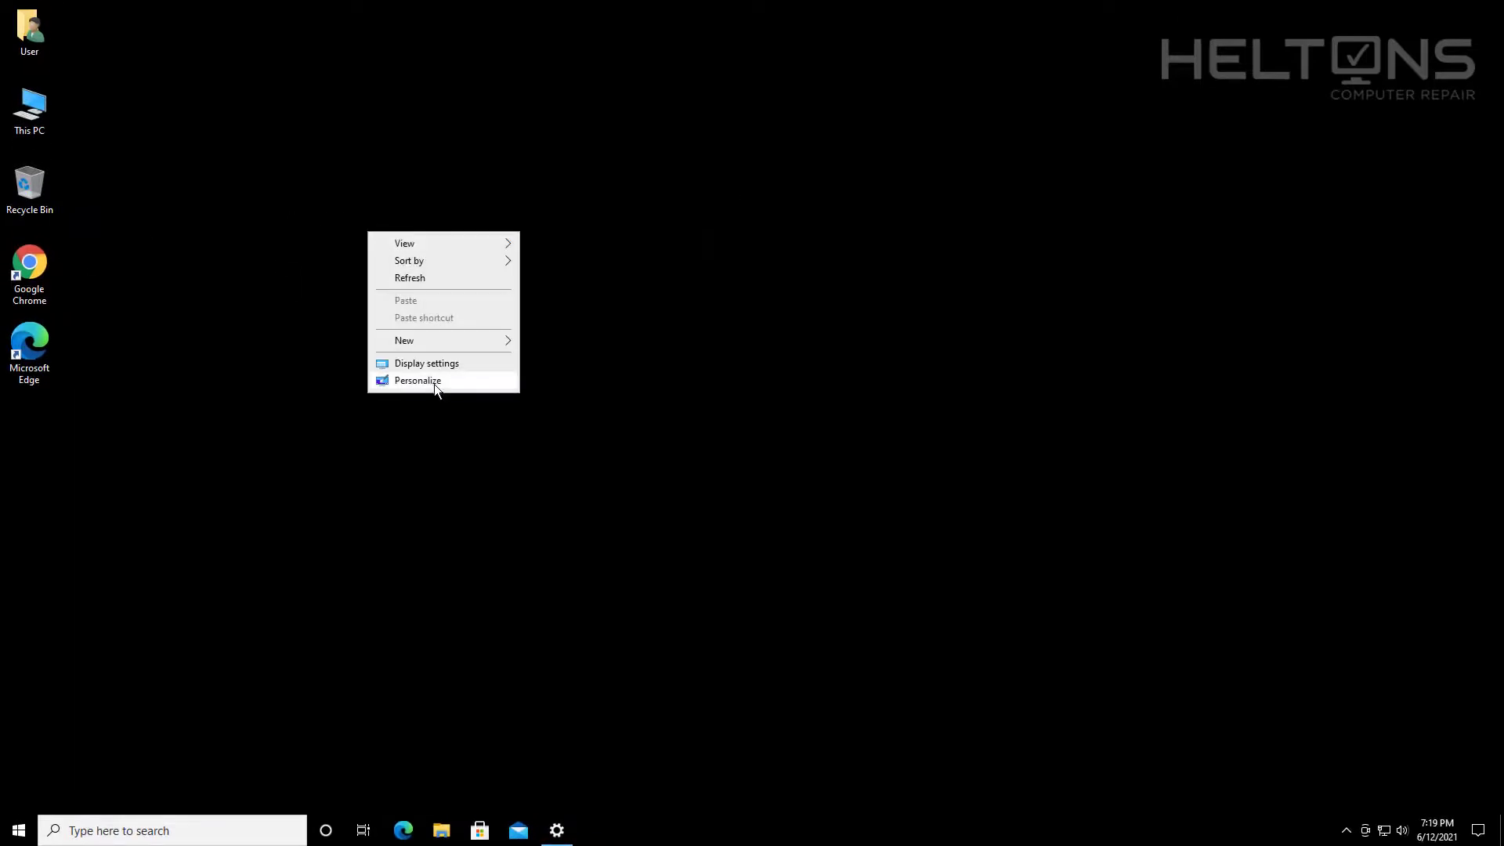
left_click(418, 380)
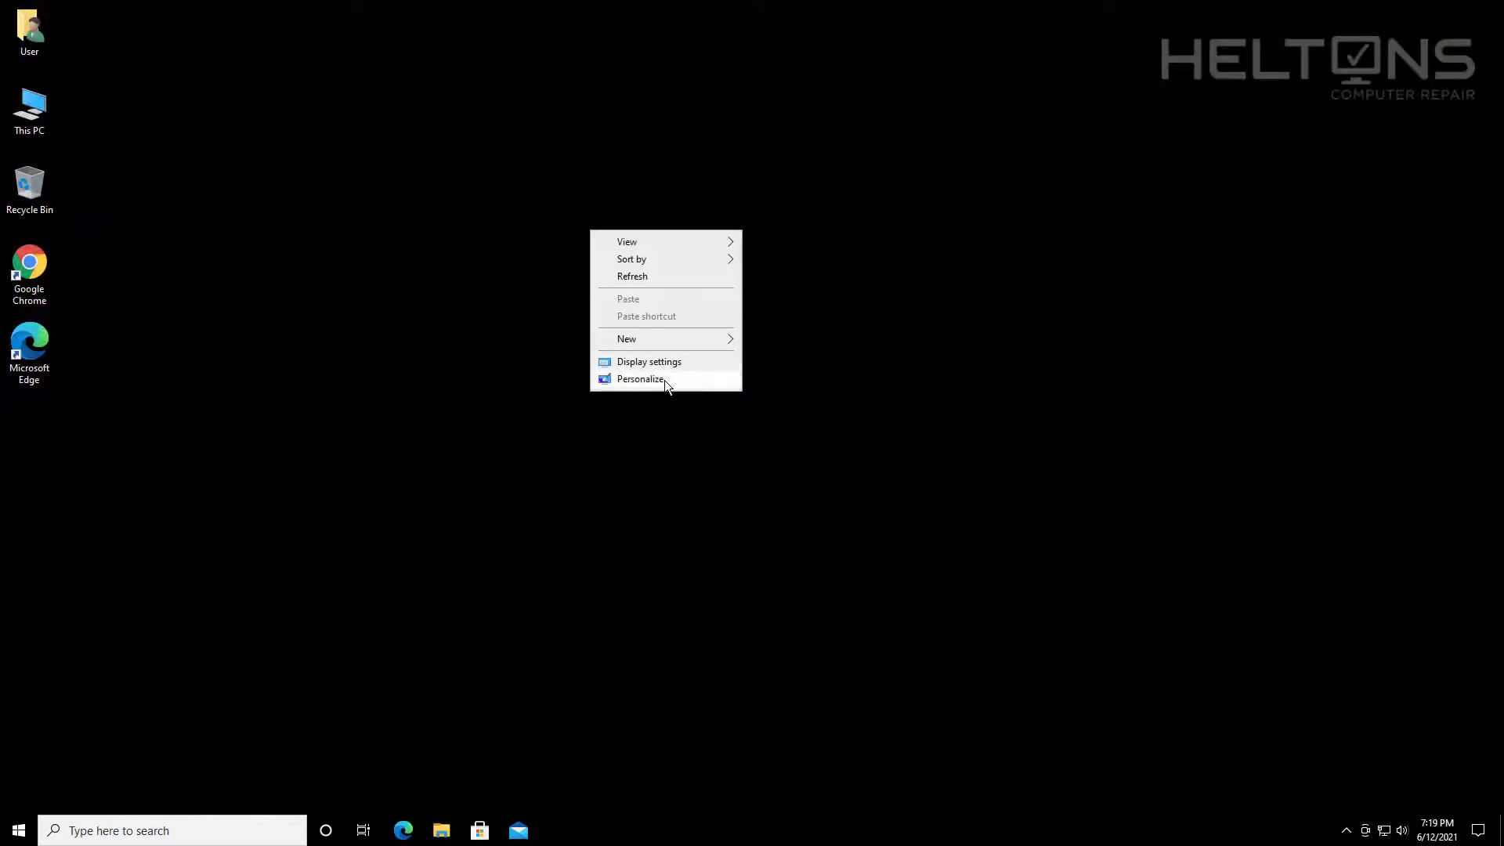
left_click(641, 379)
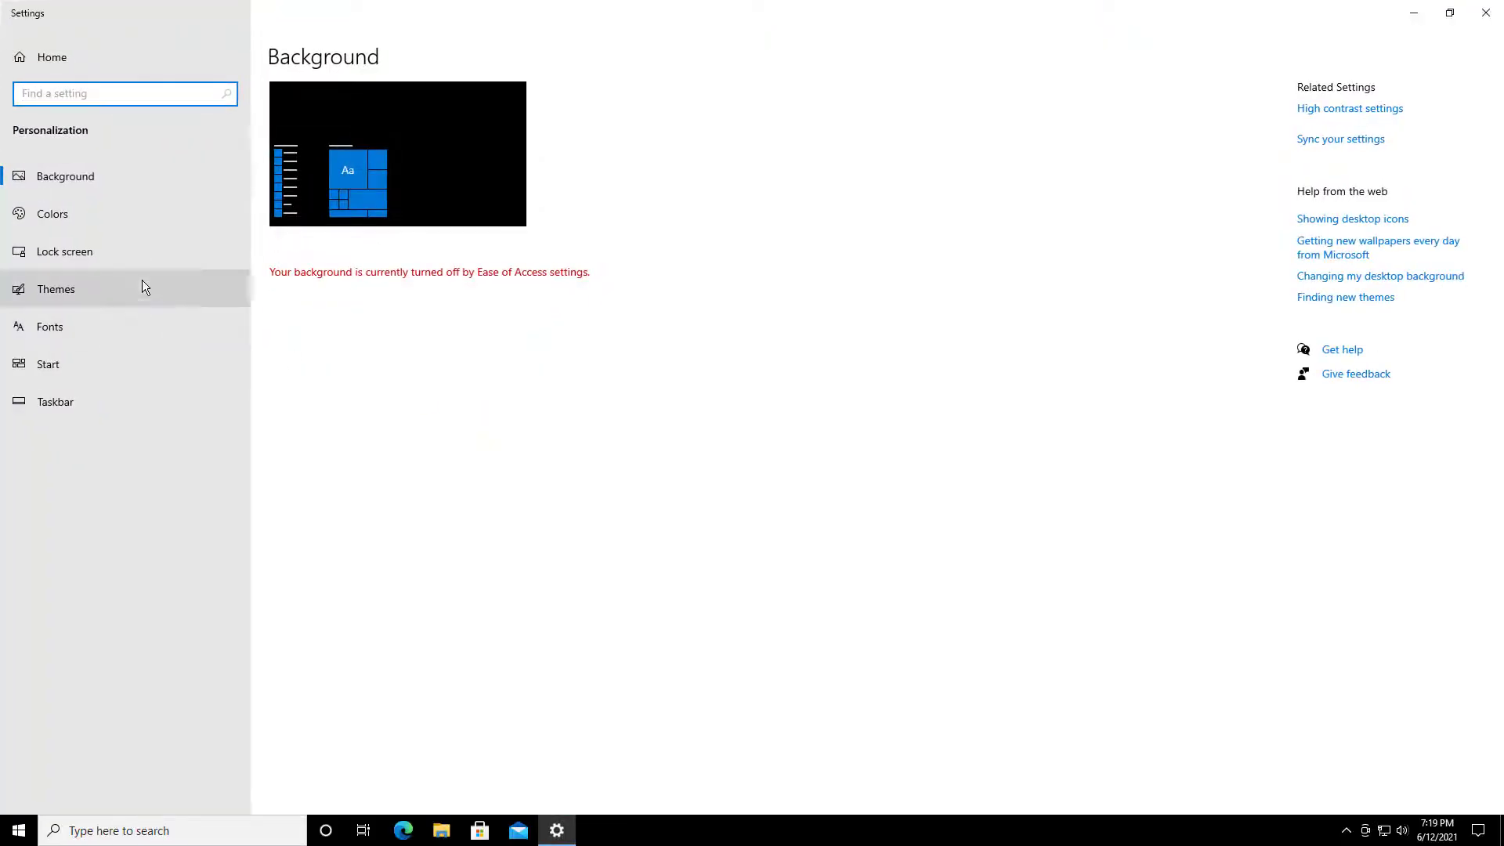
left_click(1480, 14)
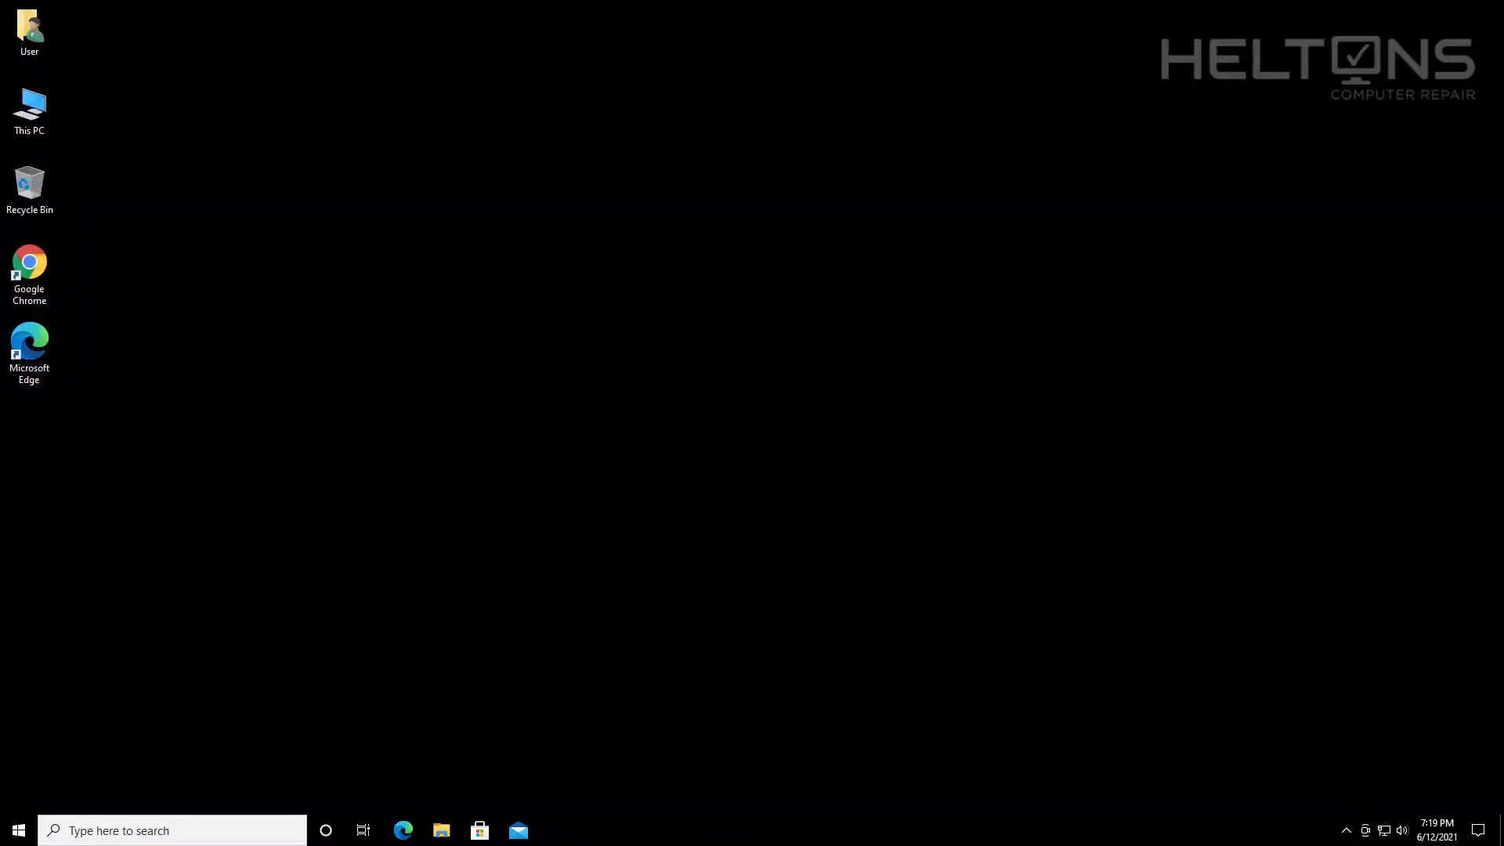
Reopen Settings from Start and switch 'Show desktop background image' back On.
left_click(12, 831)
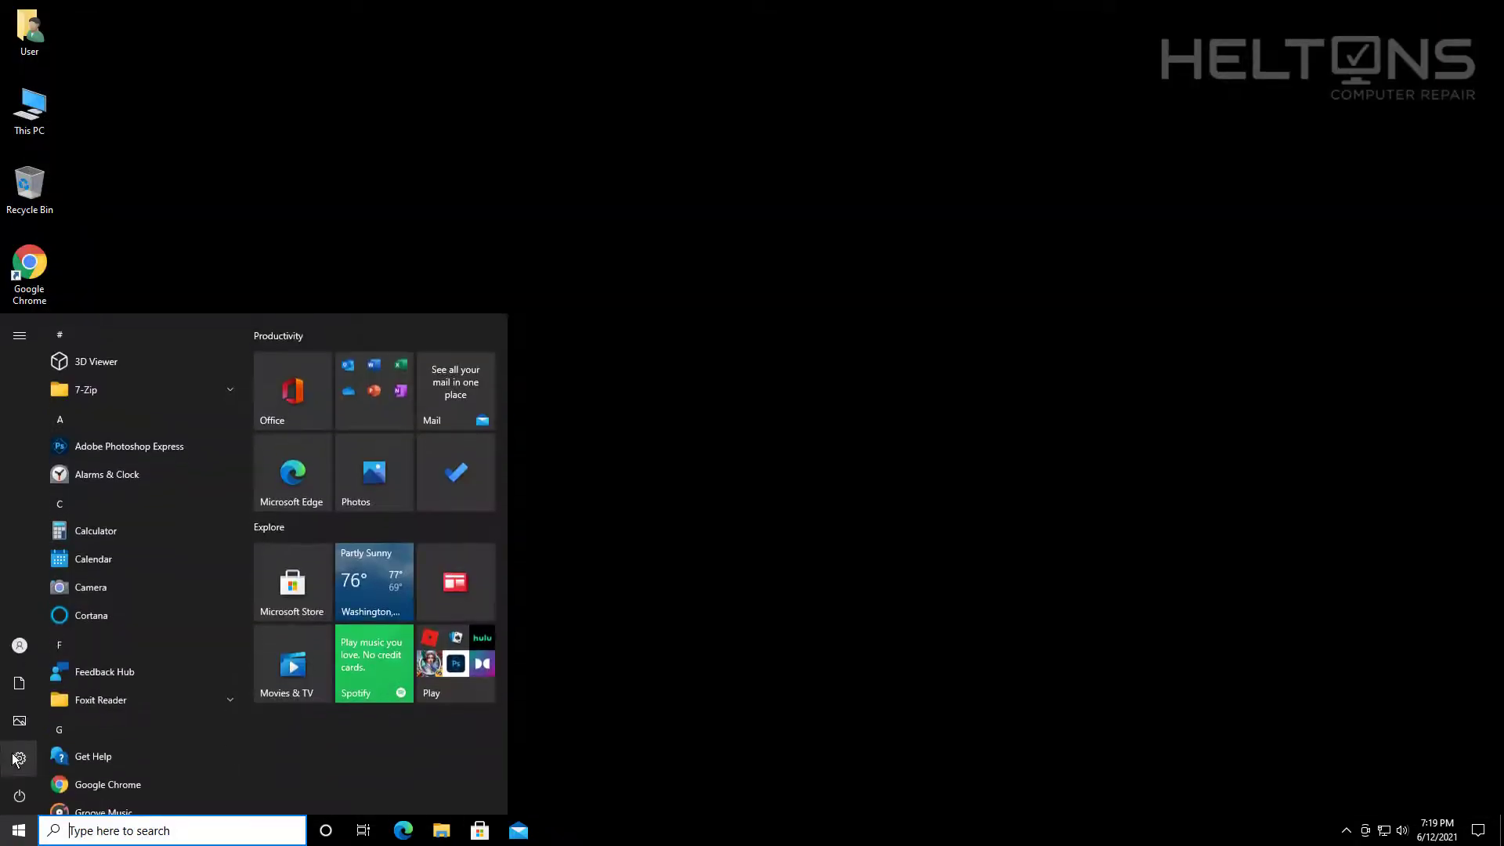
left_click(16, 754)
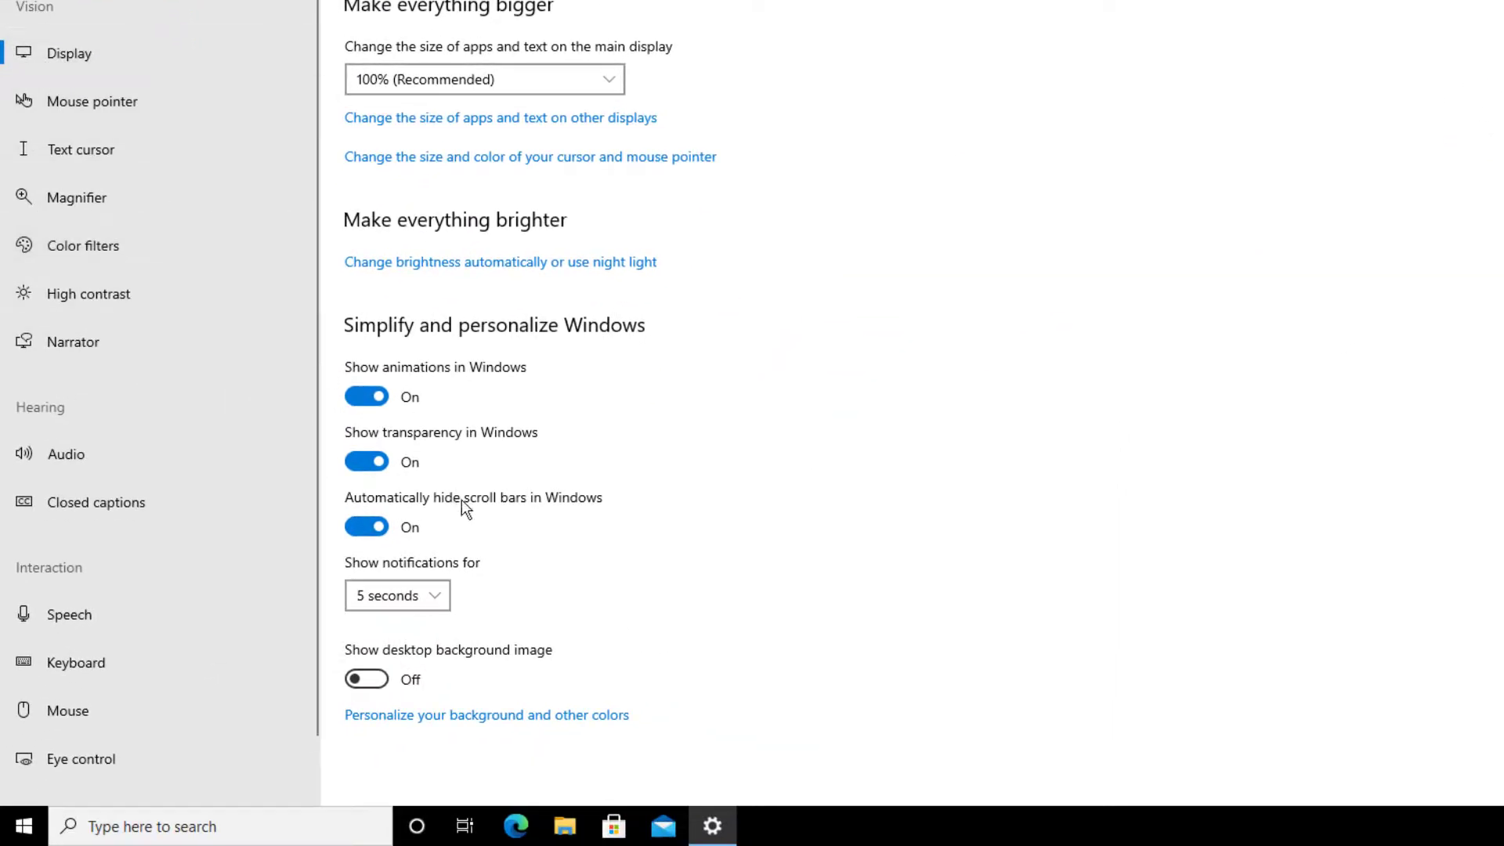
left_click(366, 679)
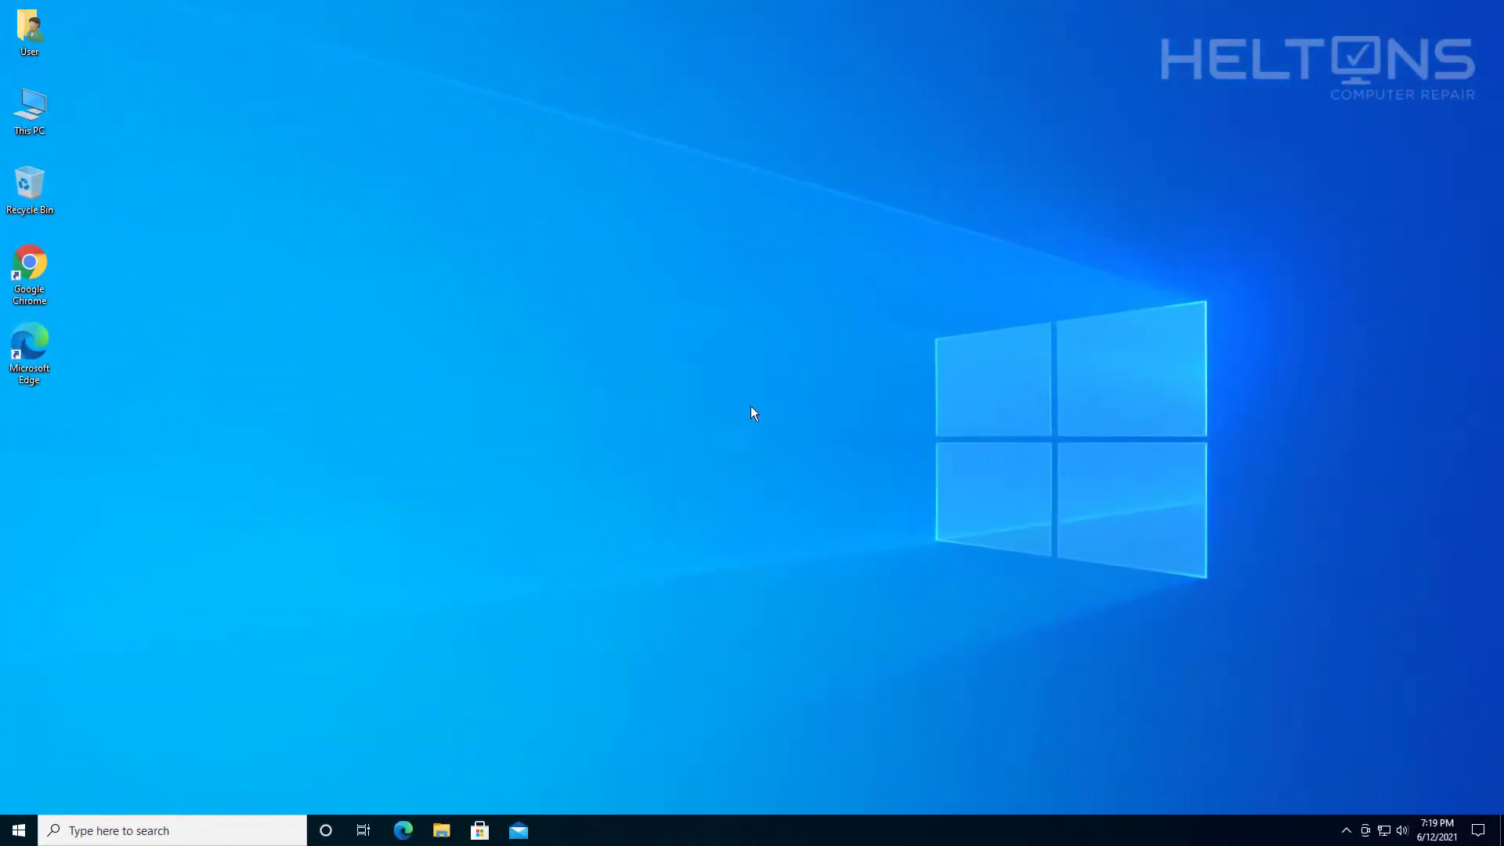
mouse_move(709, 412)
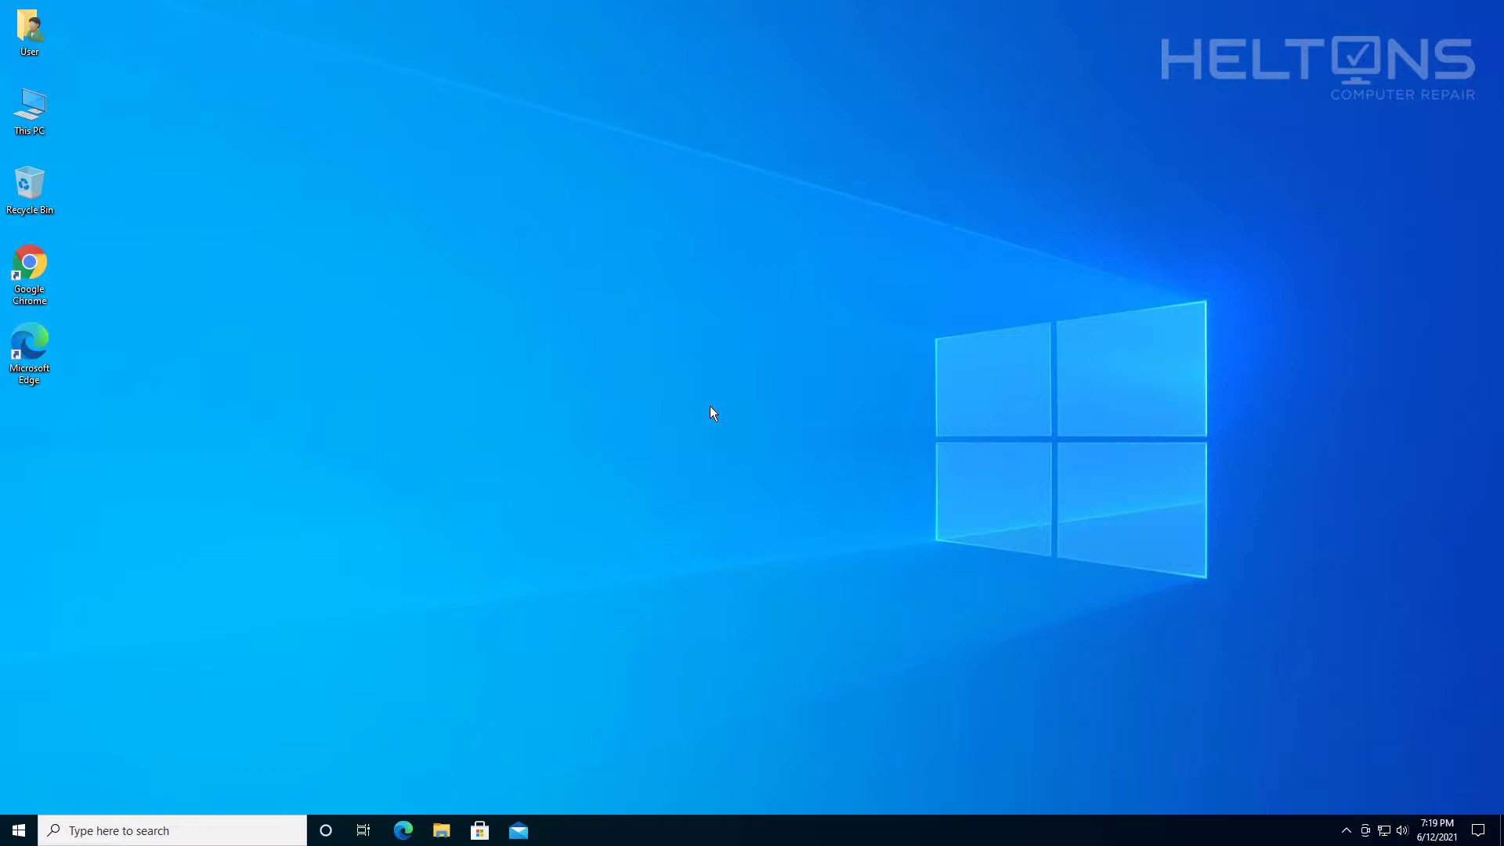